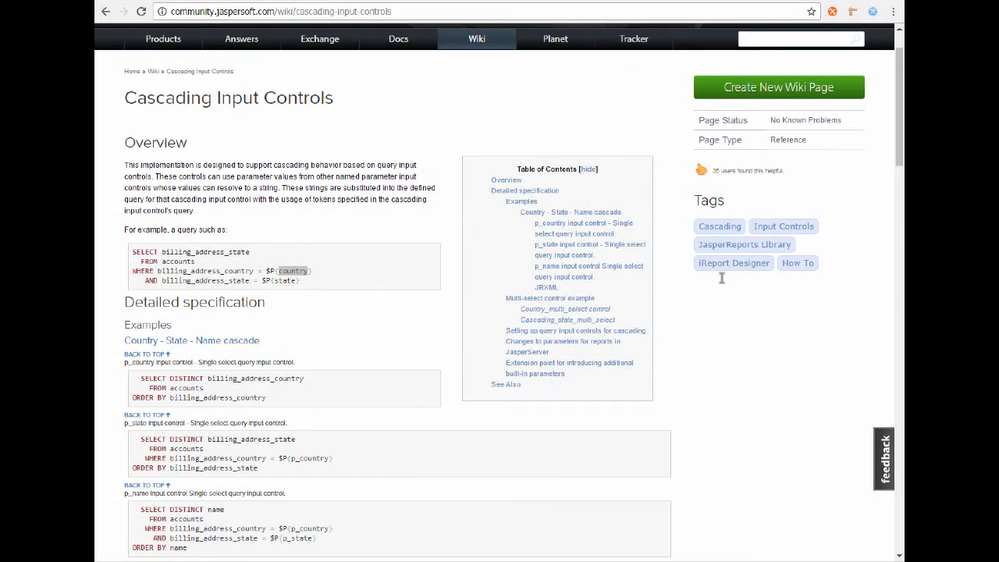
pyautogui.moveTo(272, 186)
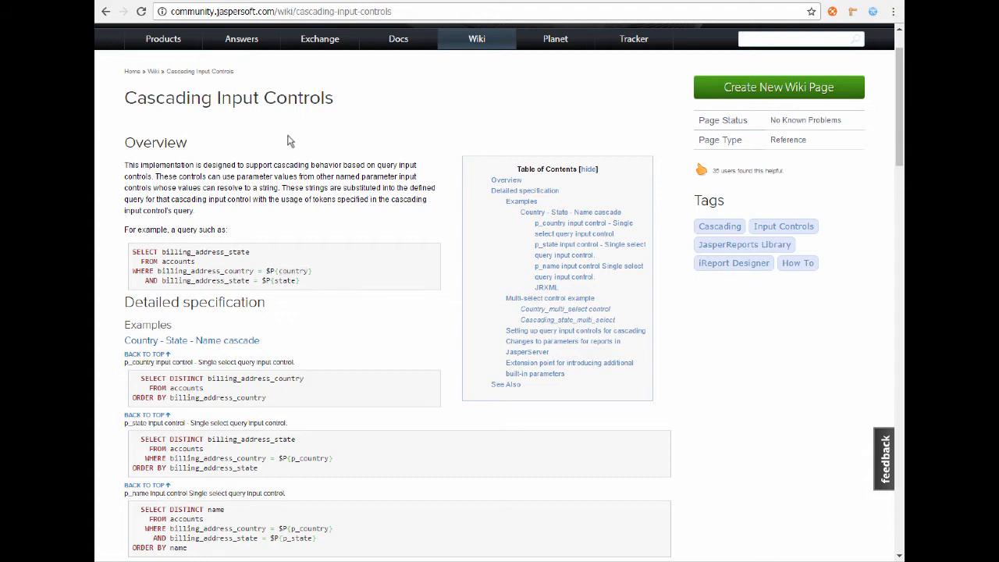
pyautogui.moveTo(271, 257)
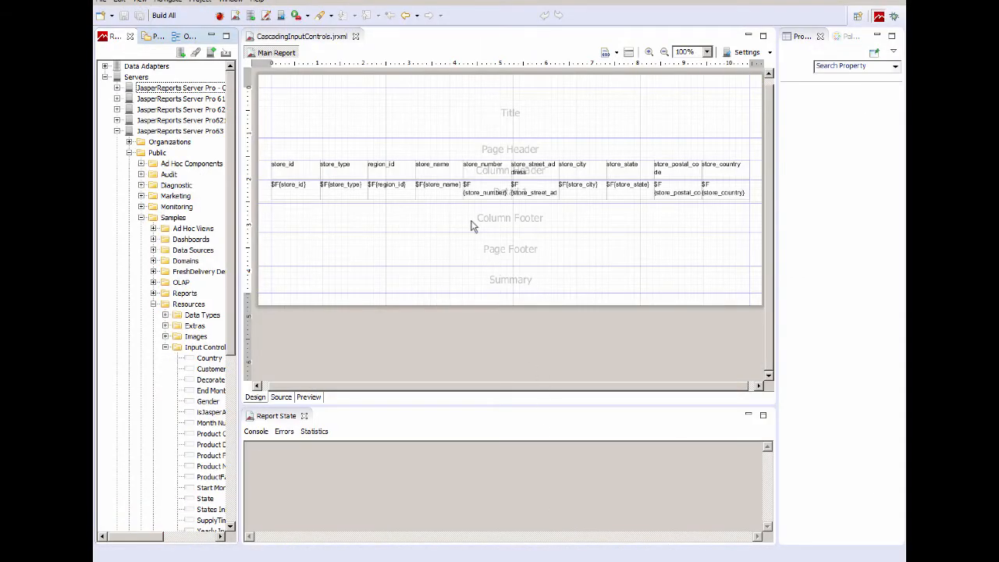
# Step: Show the report outline and inspect the State parameter's Class property
pyautogui.click(289, 187)
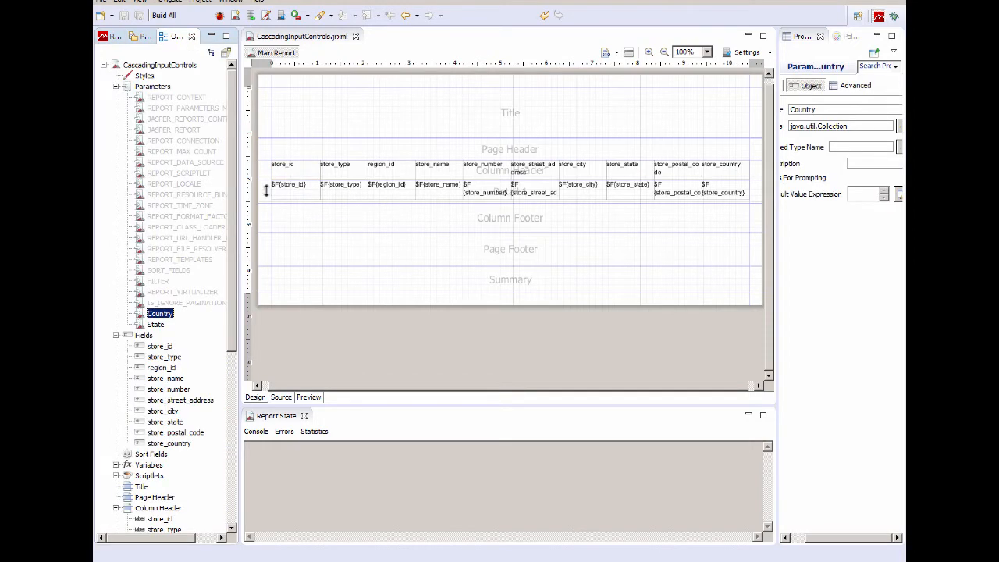
pyautogui.moveTo(159, 312)
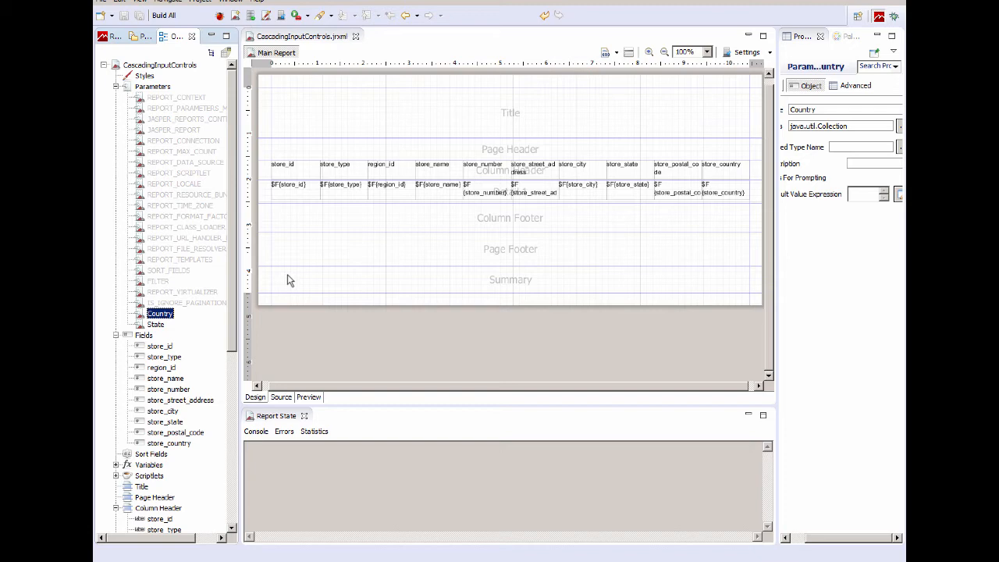
pyautogui.moveTo(850, 522)
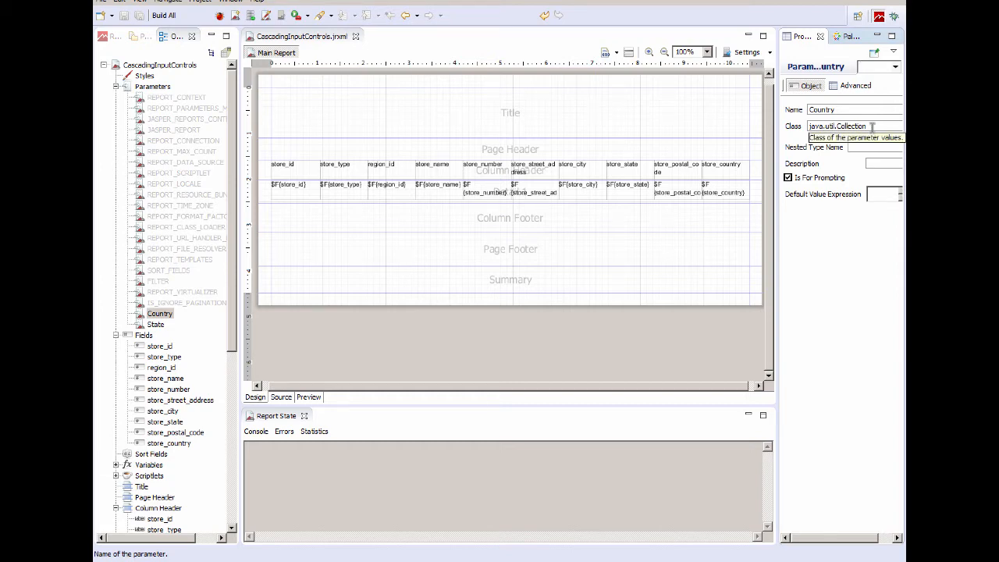
pyautogui.click(157, 325)
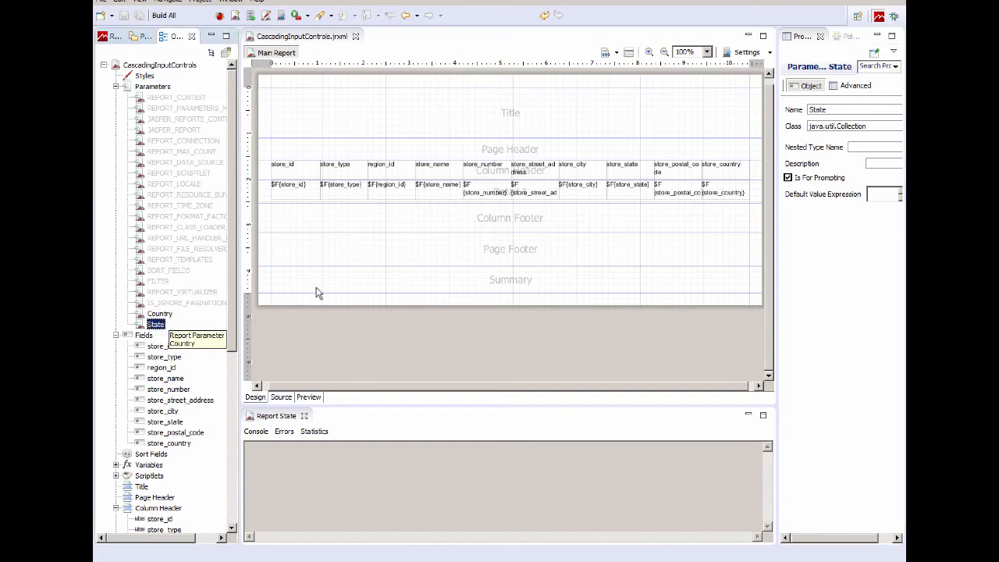
pyautogui.moveTo(820, 168)
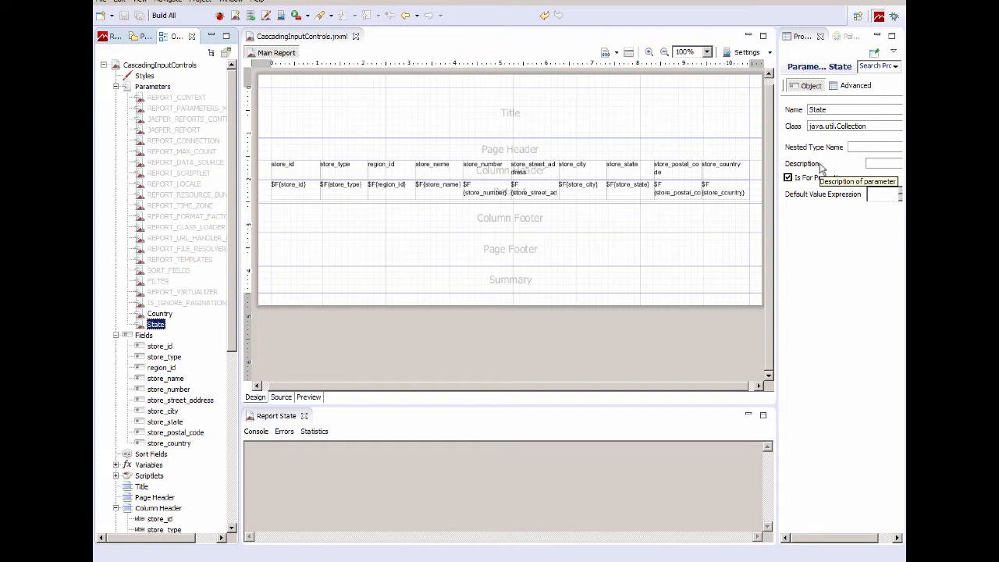
pyautogui.moveTo(827, 184)
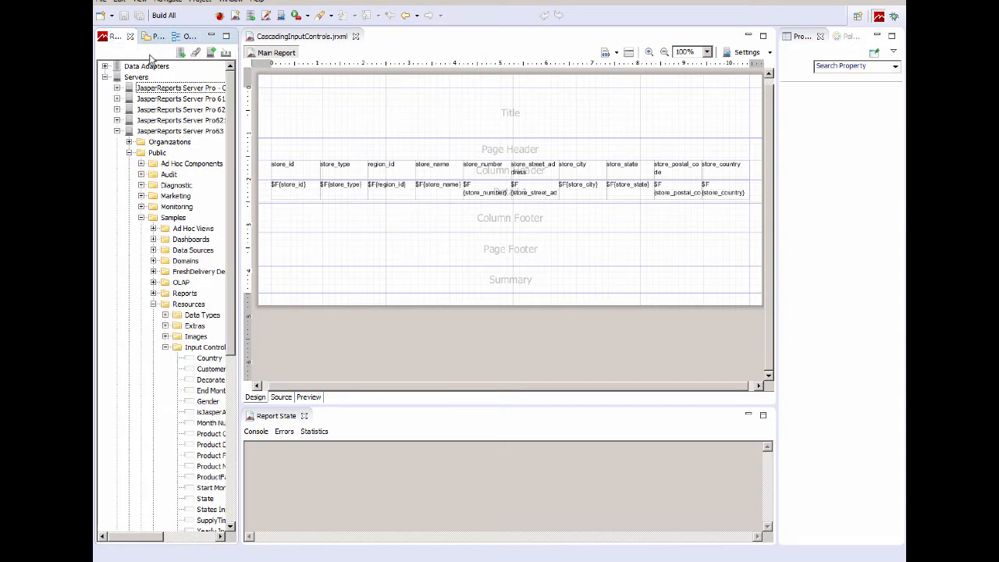
pyautogui.moveTo(385, 240)
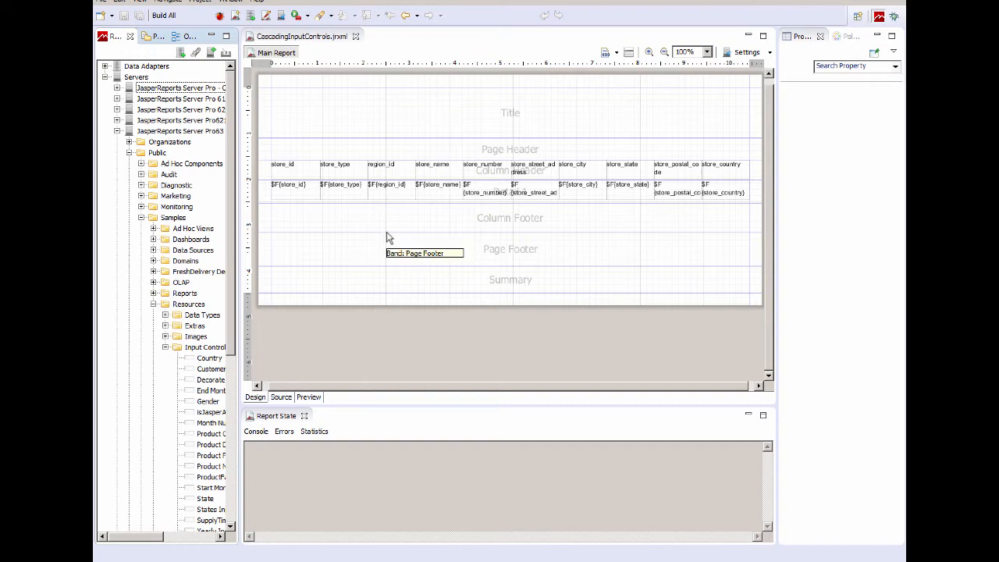
pyautogui.moveTo(237, 325)
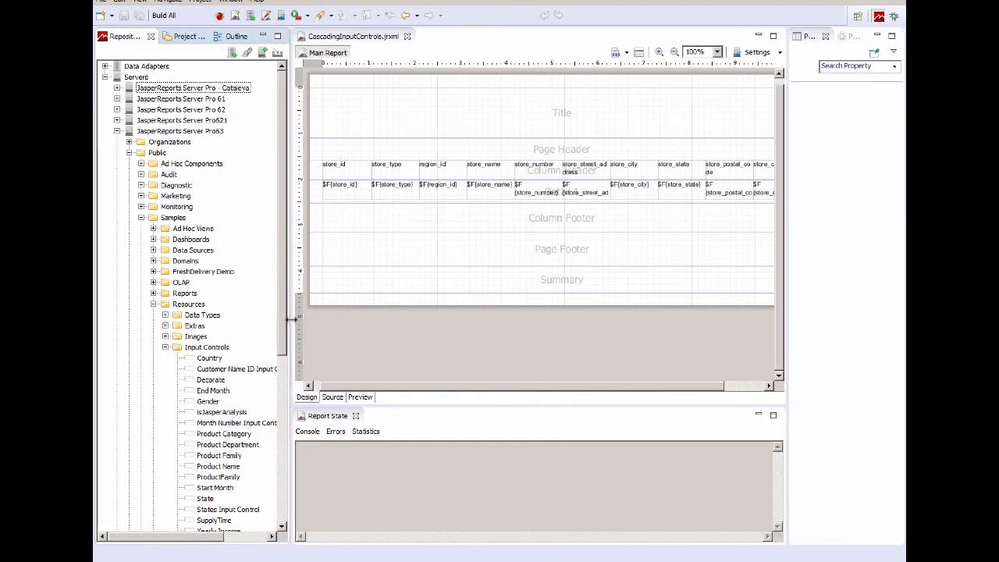
pyautogui.scroll(-3)
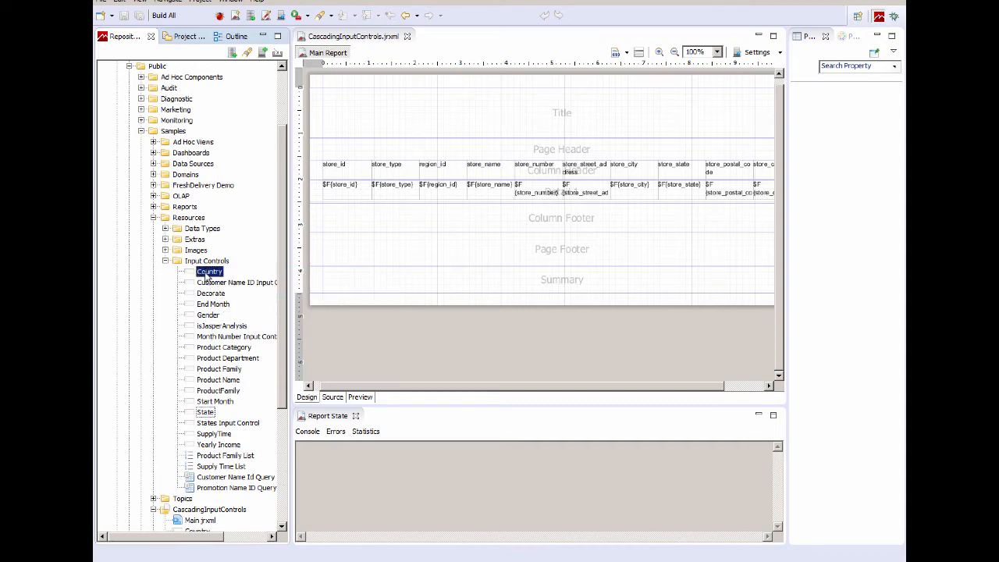
pyautogui.doubleClick(209, 272)
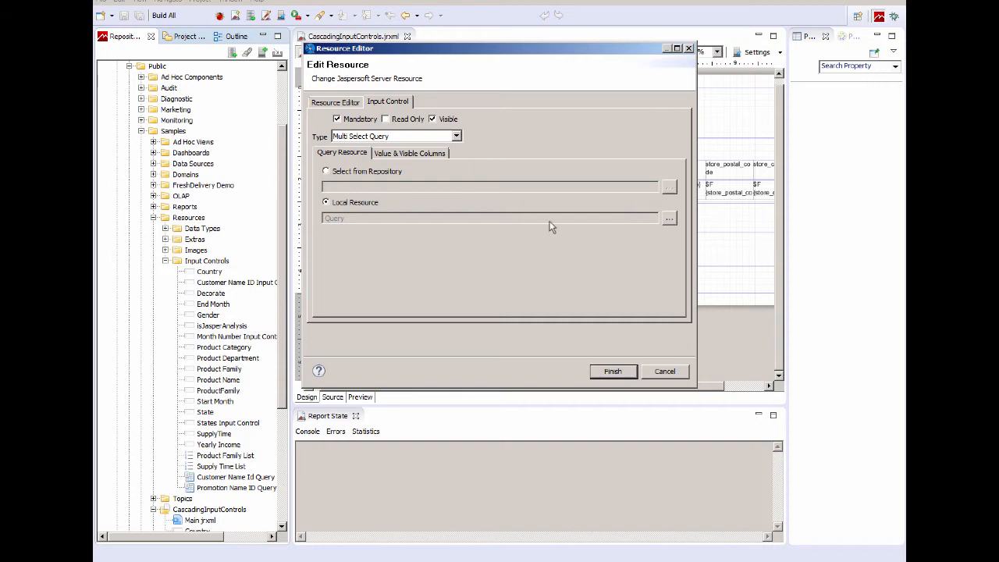
pyautogui.moveTo(668, 234)
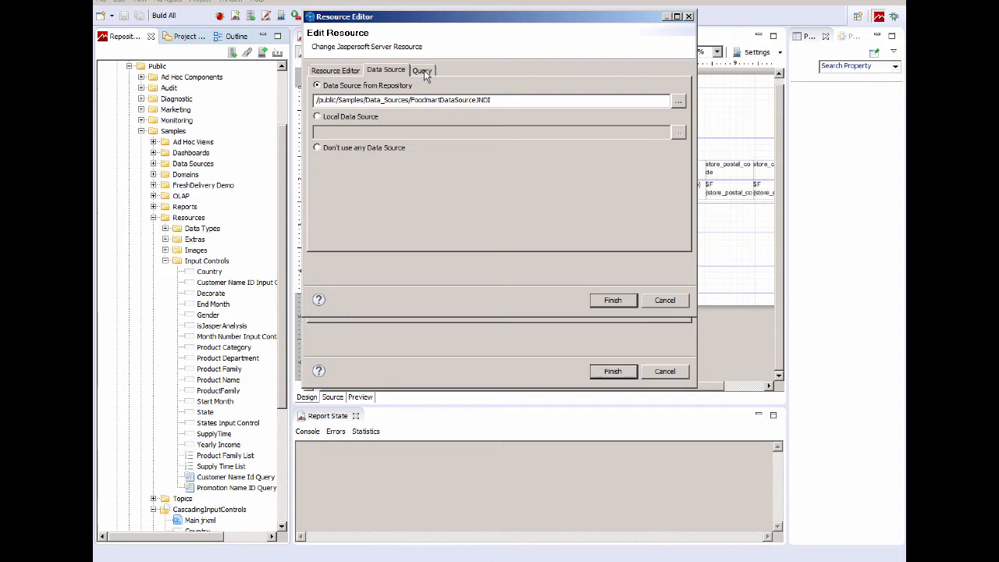
pyautogui.click(422, 69)
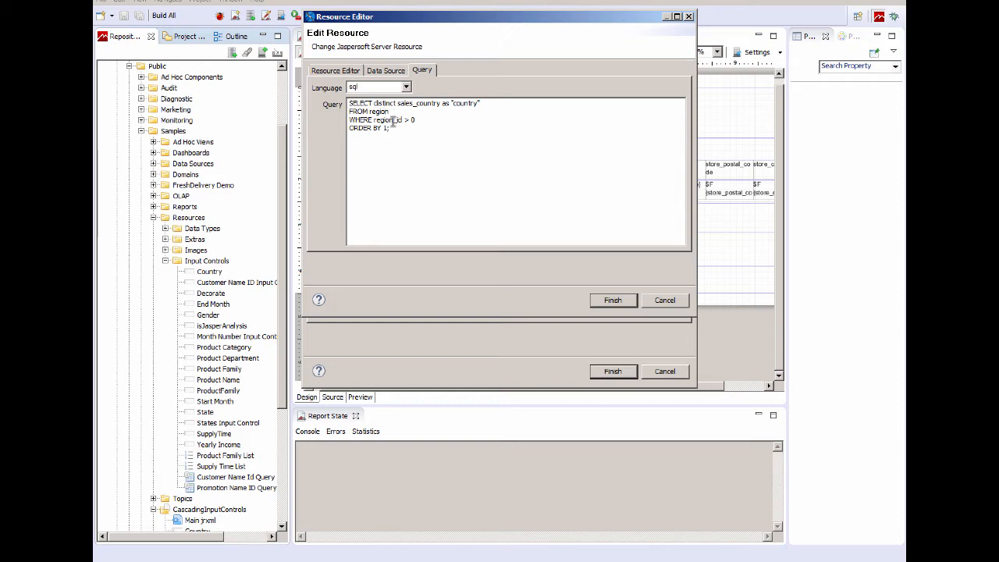
pyautogui.moveTo(494, 206)
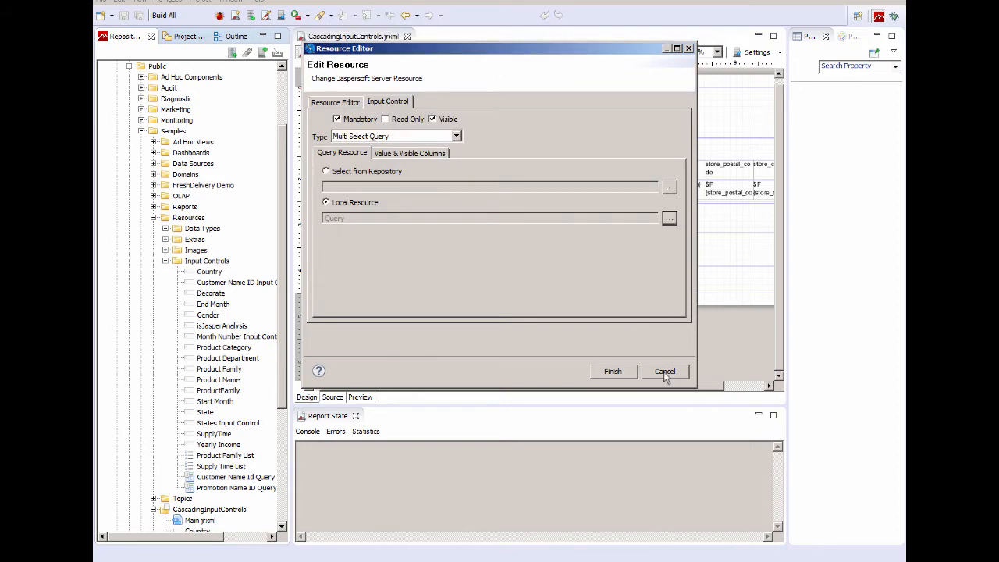
pyautogui.click(665, 372)
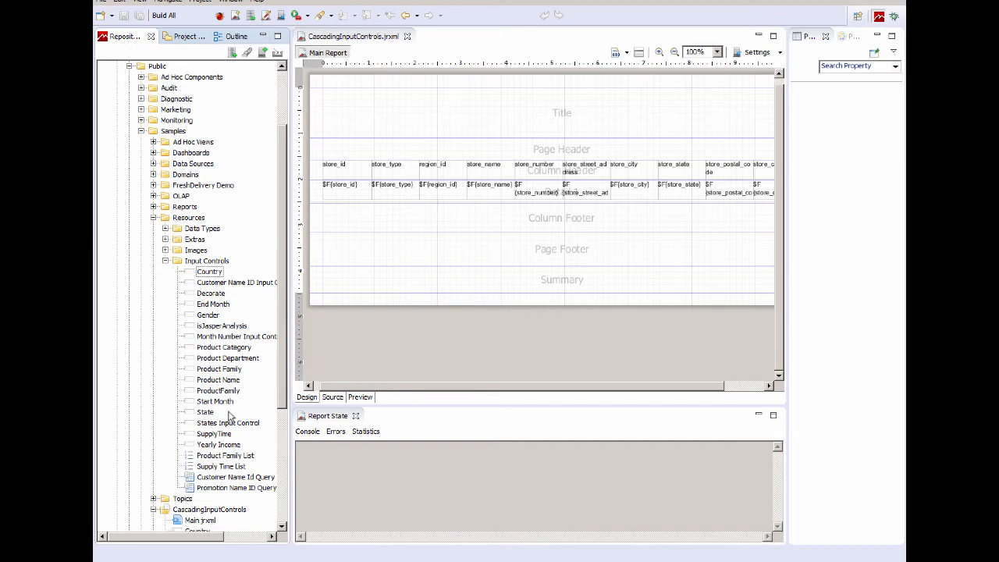
pyautogui.moveTo(206, 412)
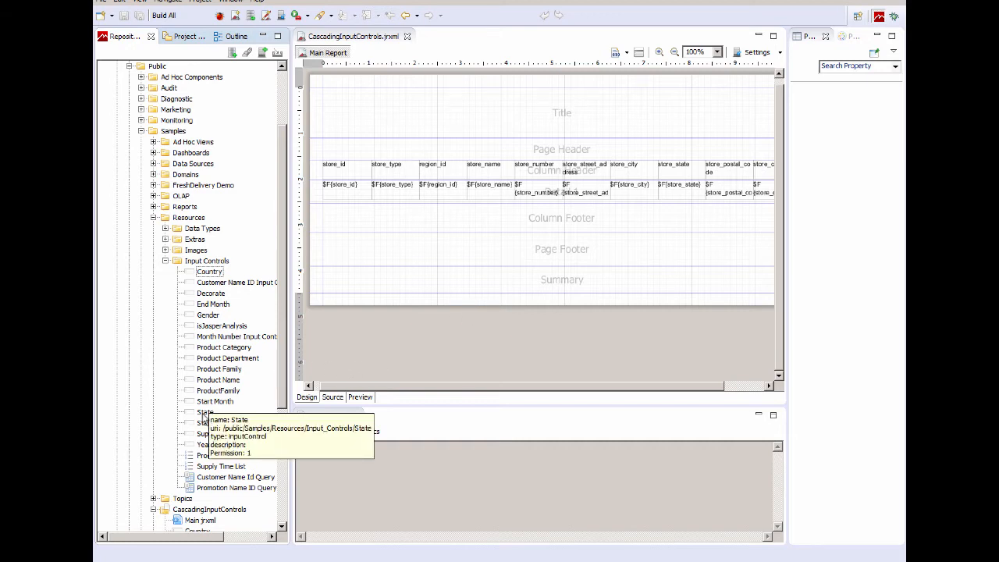
# Step: Open the State input control from the repository and review its $X{IN} query filtered by Country
pyautogui.click(205, 412)
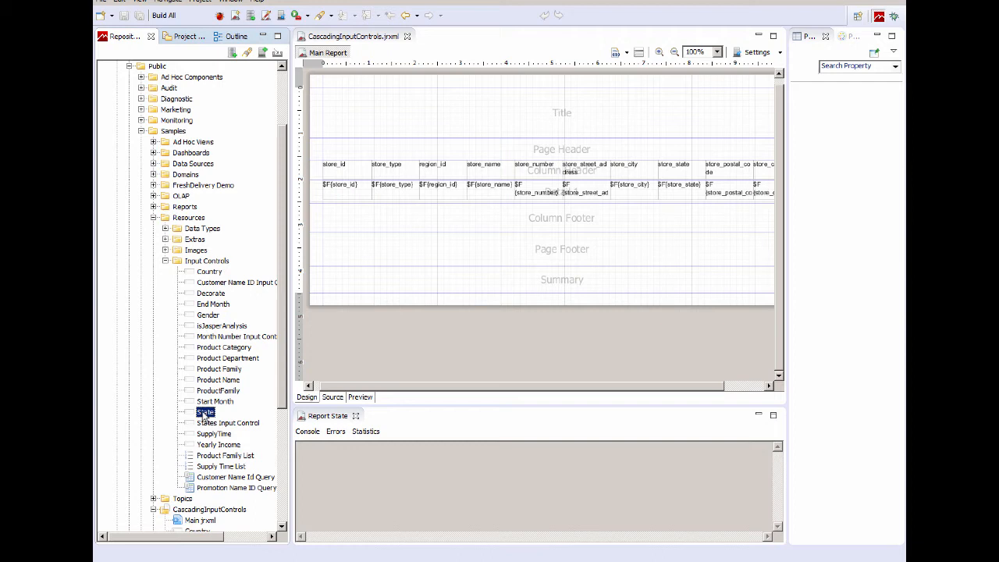
pyautogui.doubleClick(204, 412)
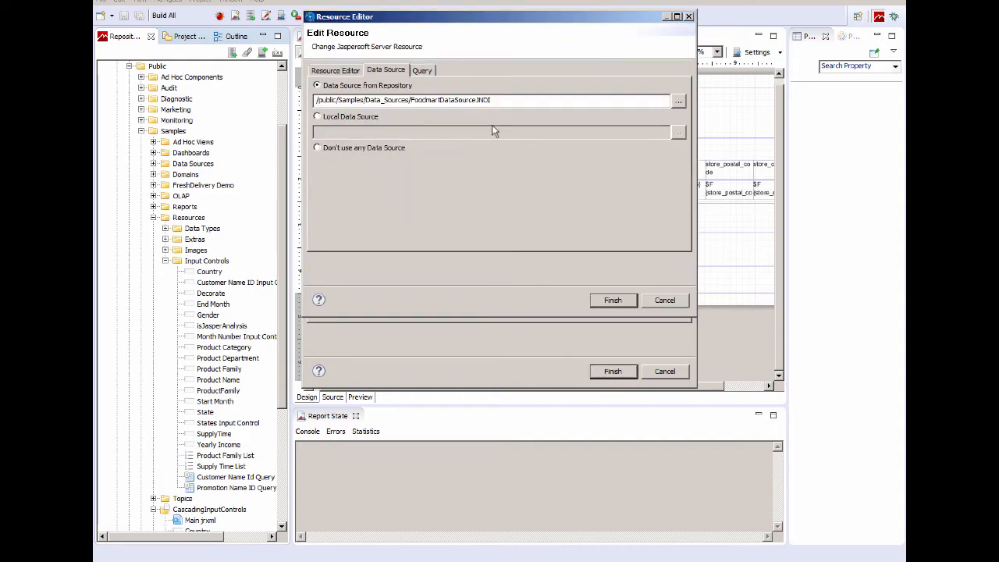
pyautogui.click(422, 69)
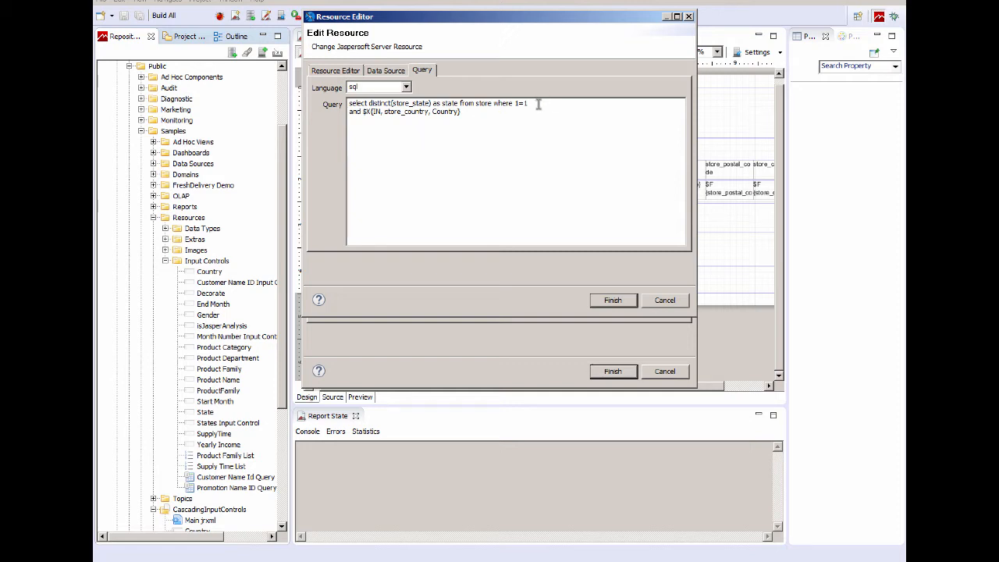
pyautogui.doubleClick(521, 103)
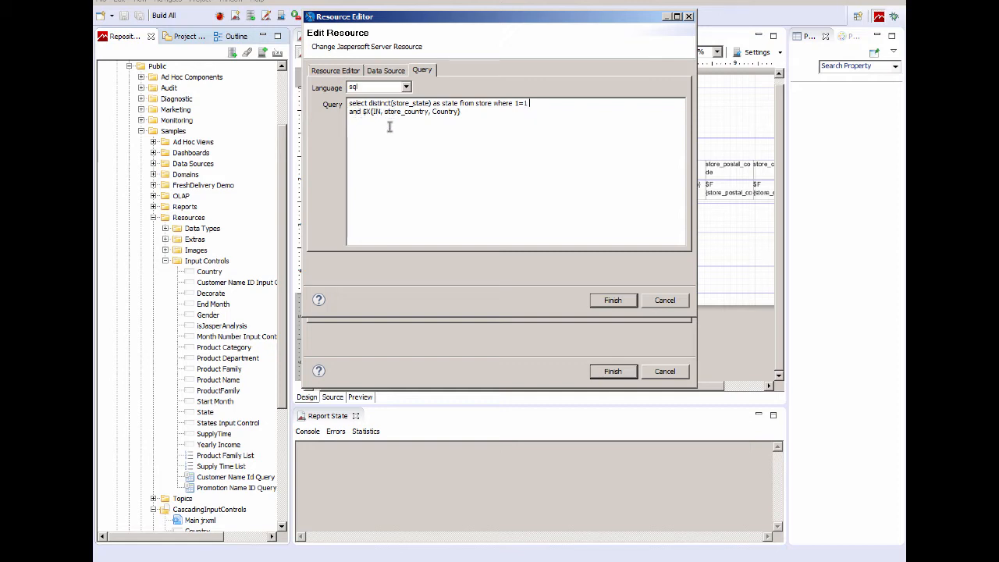
pyautogui.moveTo(572, 186)
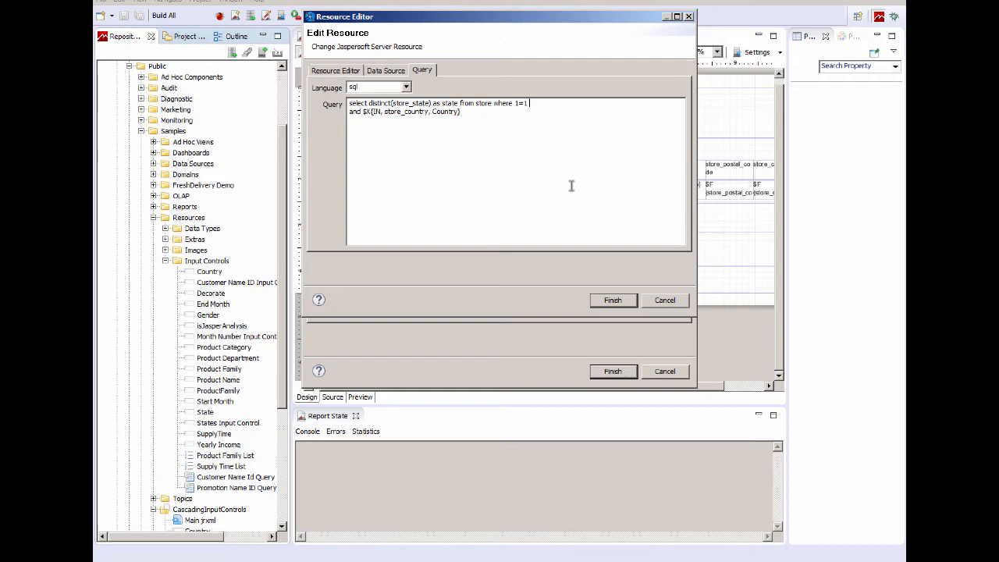
pyautogui.moveTo(745, 239)
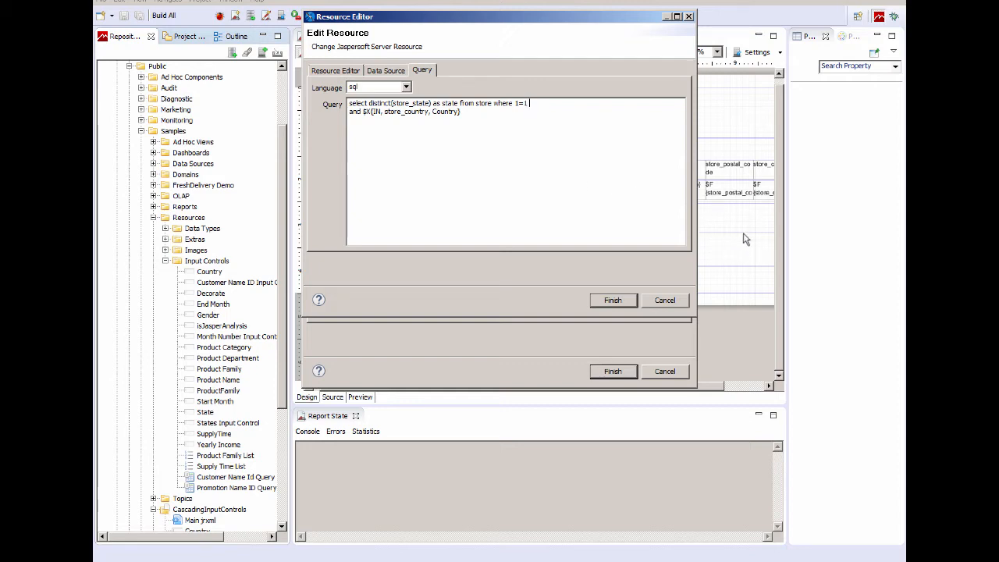
pyautogui.moveTo(500, 124)
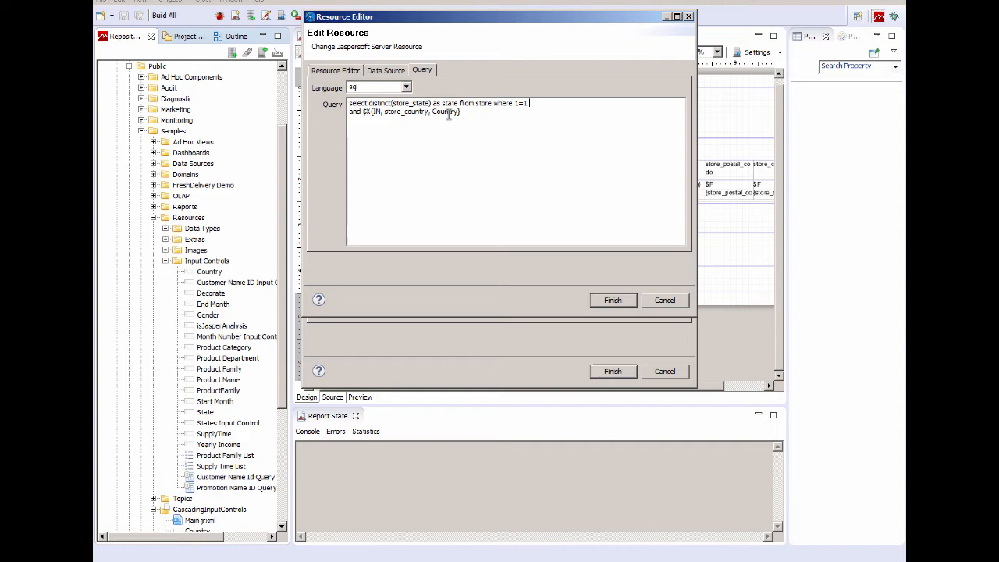
pyautogui.moveTo(721, 240)
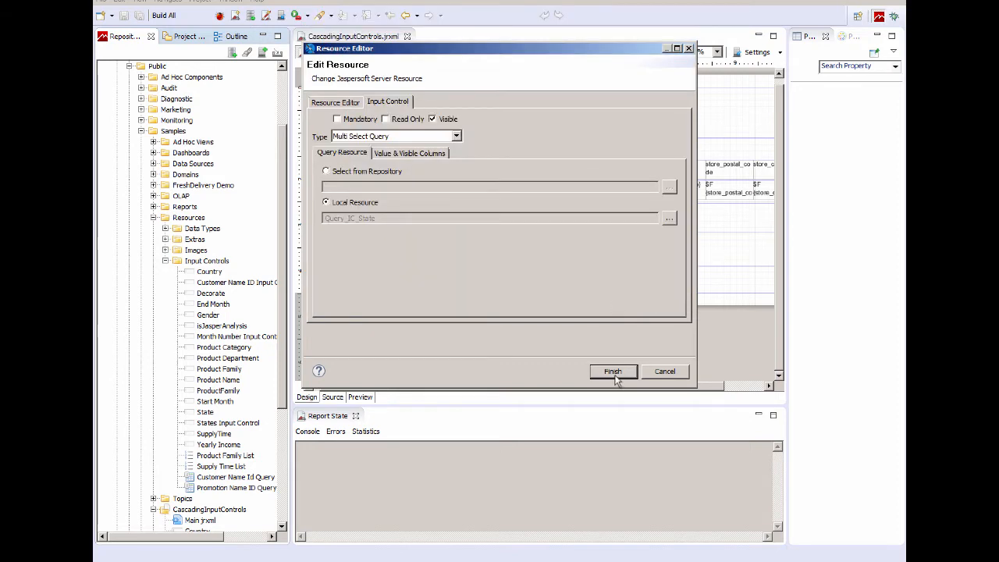
# Step: Finish the State control editor and go back from the server viewer to the report's Controls & Resources page
pyautogui.click(612, 372)
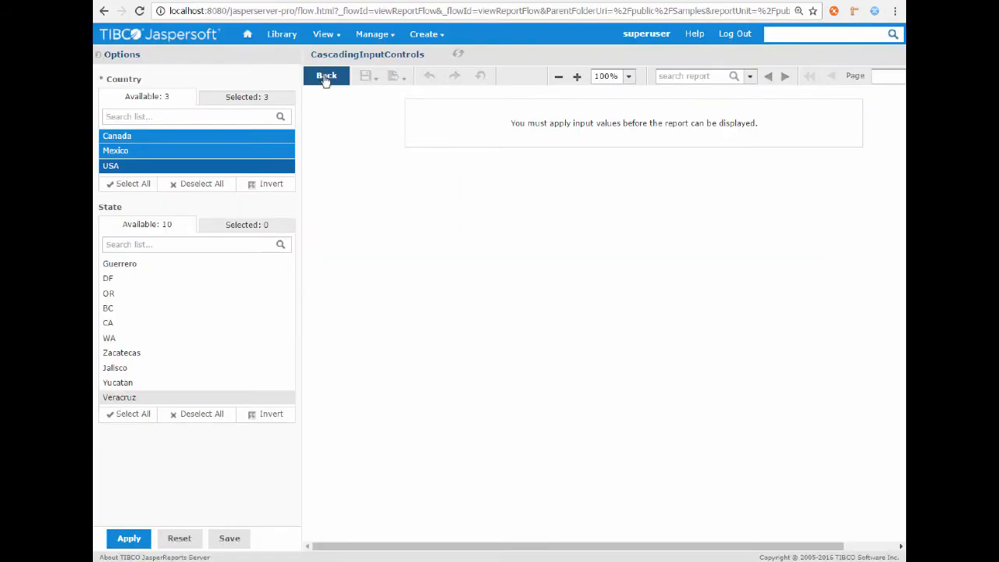
pyautogui.click(326, 75)
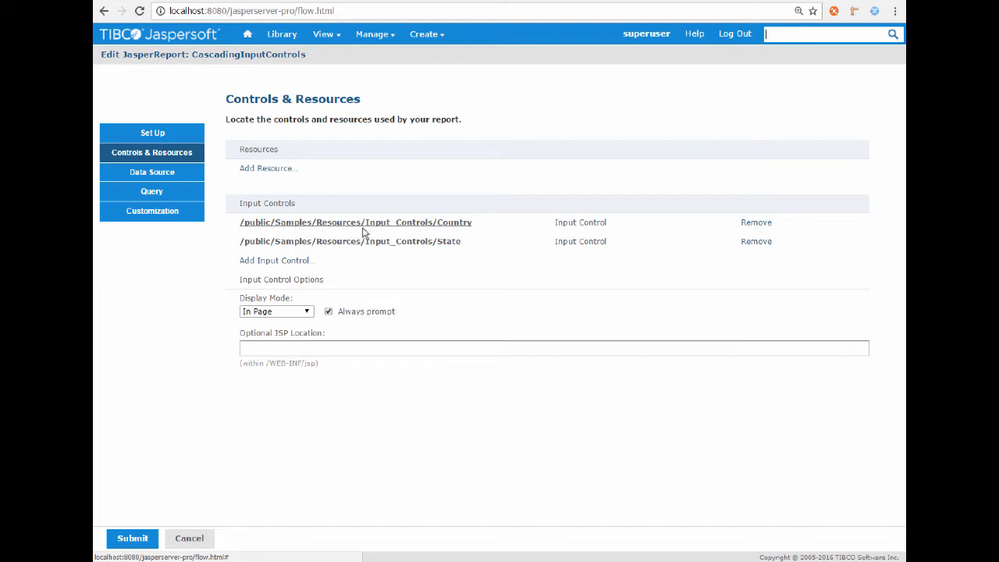
pyautogui.moveTo(377, 240)
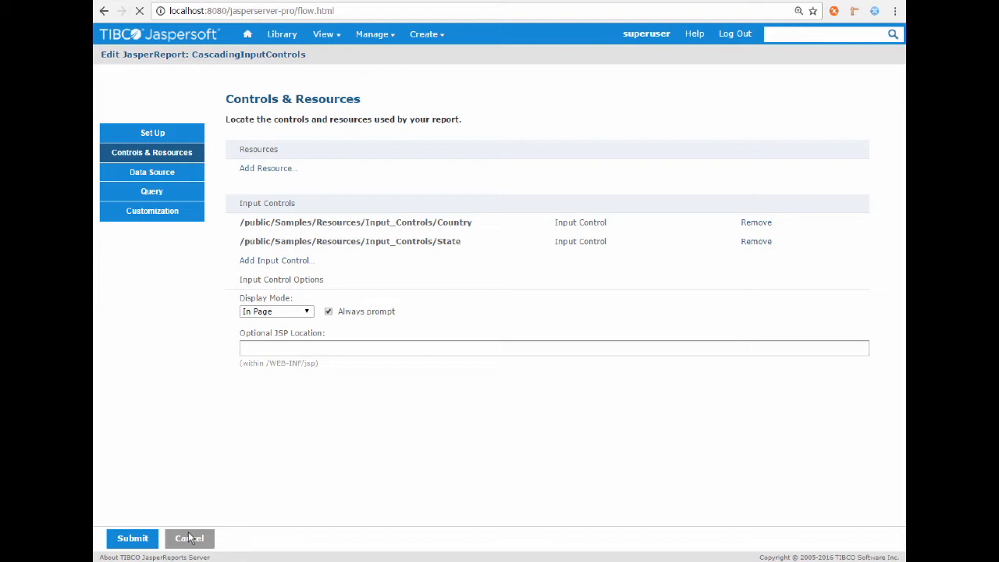
# Step: Cancel the report setup, then select Canada alone and confirm State narrows to BC
pyautogui.click(189, 537)
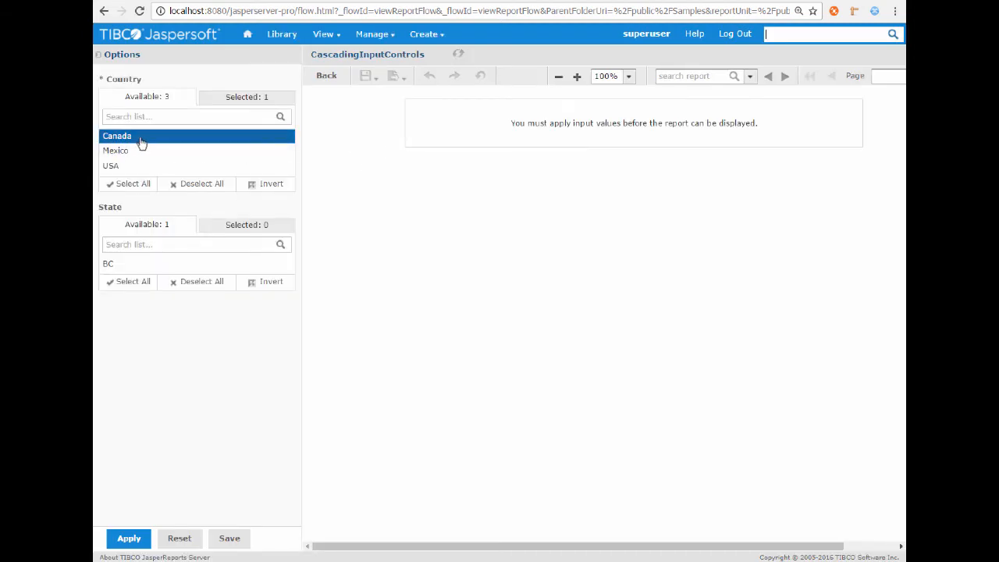
pyautogui.moveTo(115, 150)
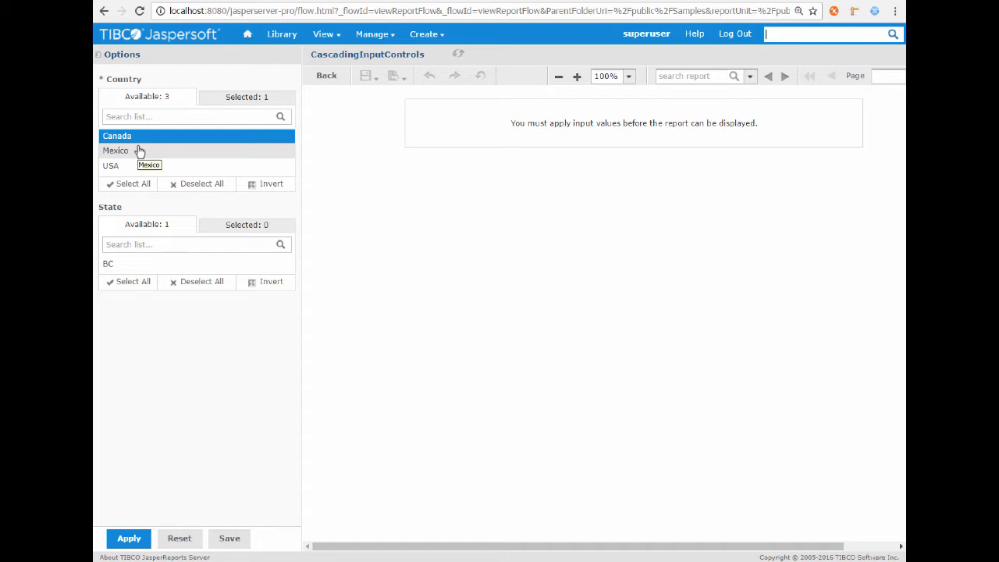
pyautogui.click(116, 150)
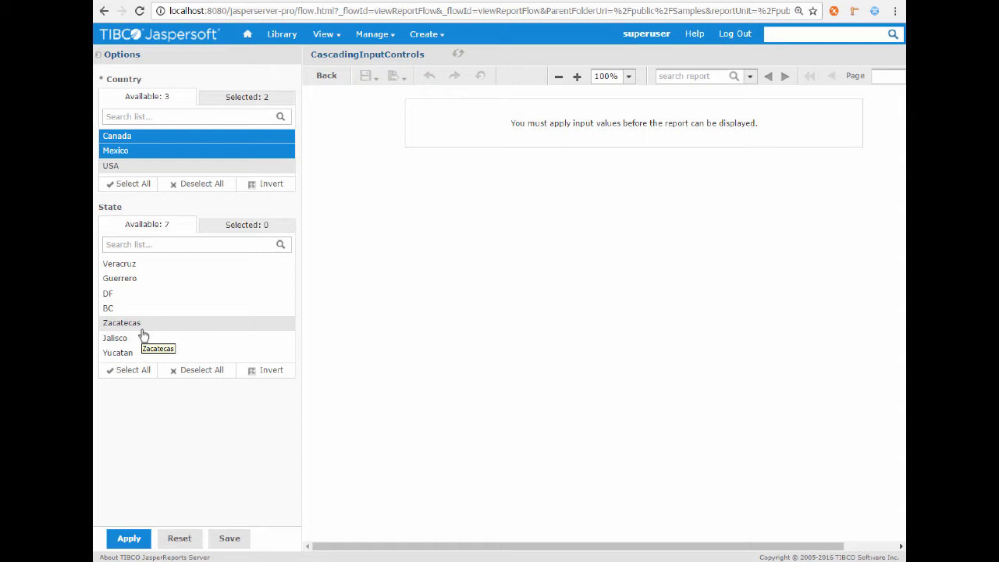
pyautogui.moveTo(153, 217)
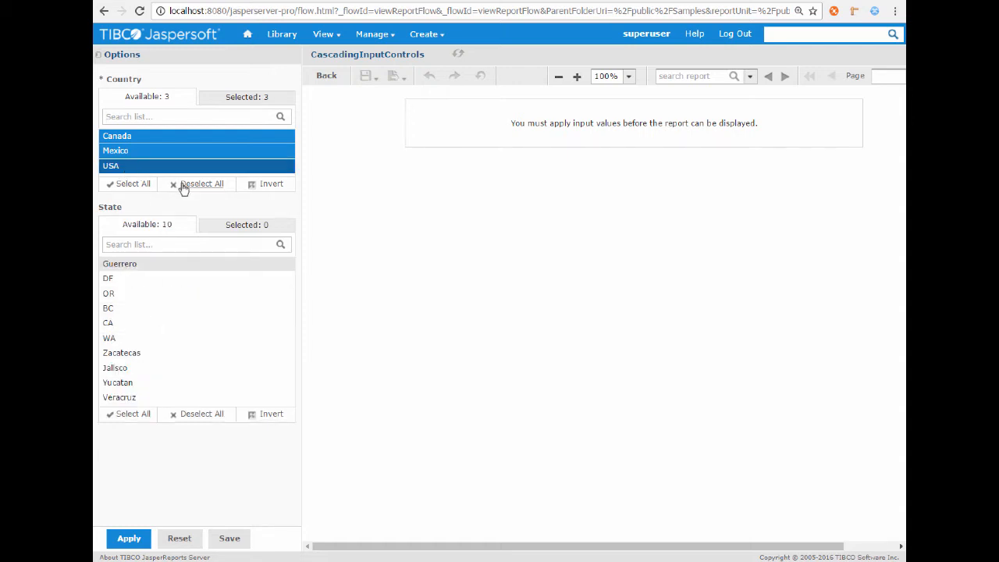
pyautogui.click(202, 184)
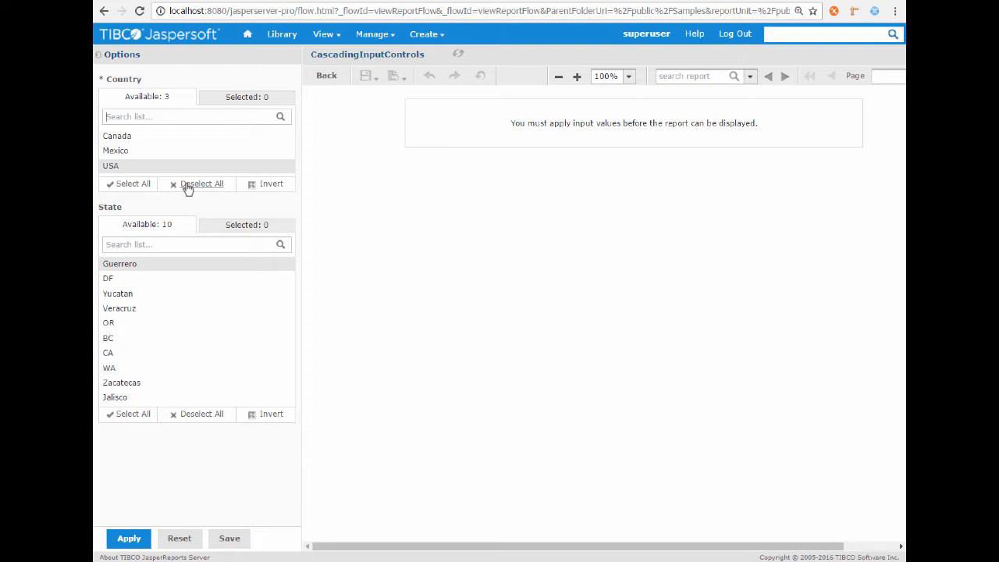
pyautogui.click(116, 136)
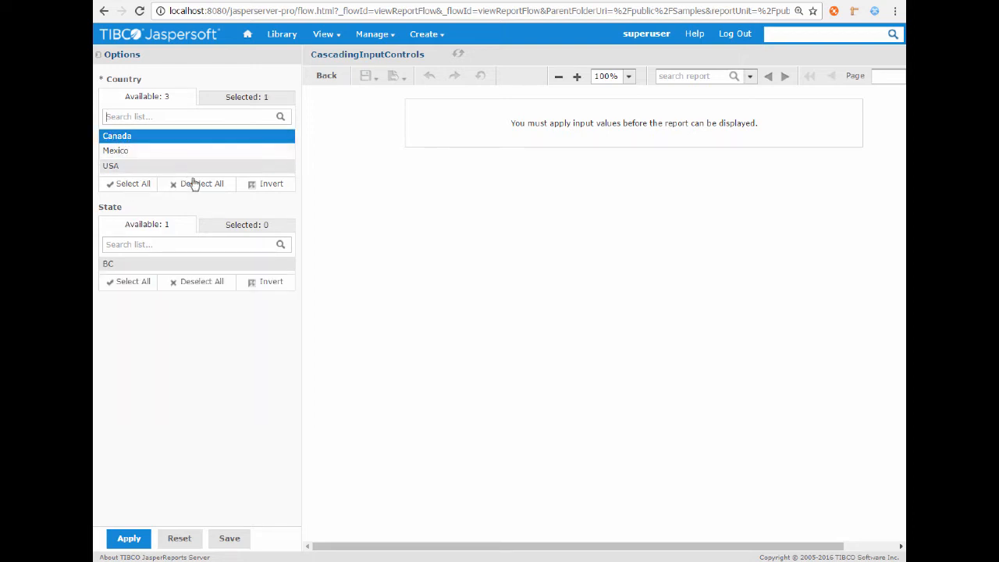
# Step: Clear the countries again and pick Mexico with one of its states
pyautogui.click(201, 184)
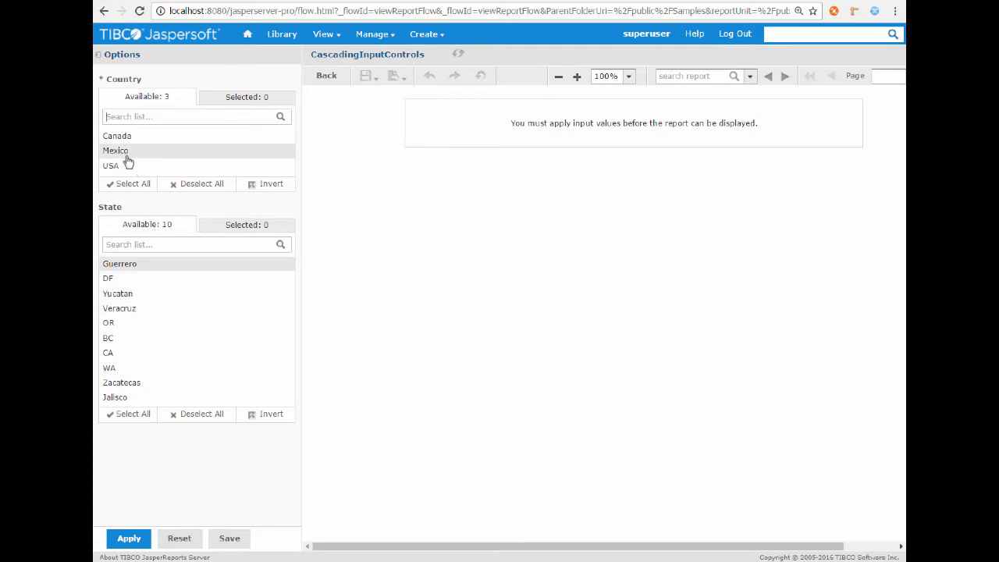
pyautogui.click(115, 150)
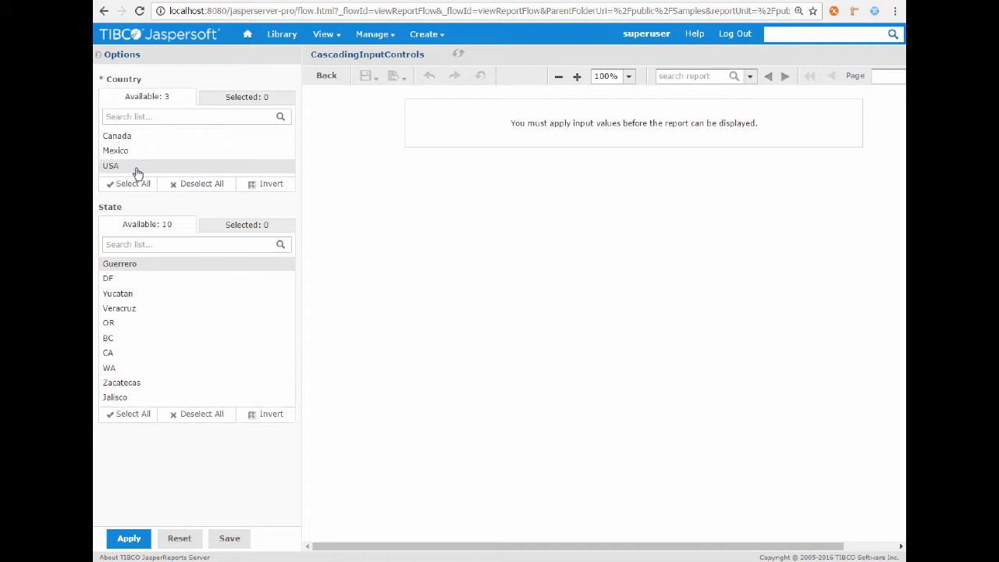
pyautogui.click(111, 165)
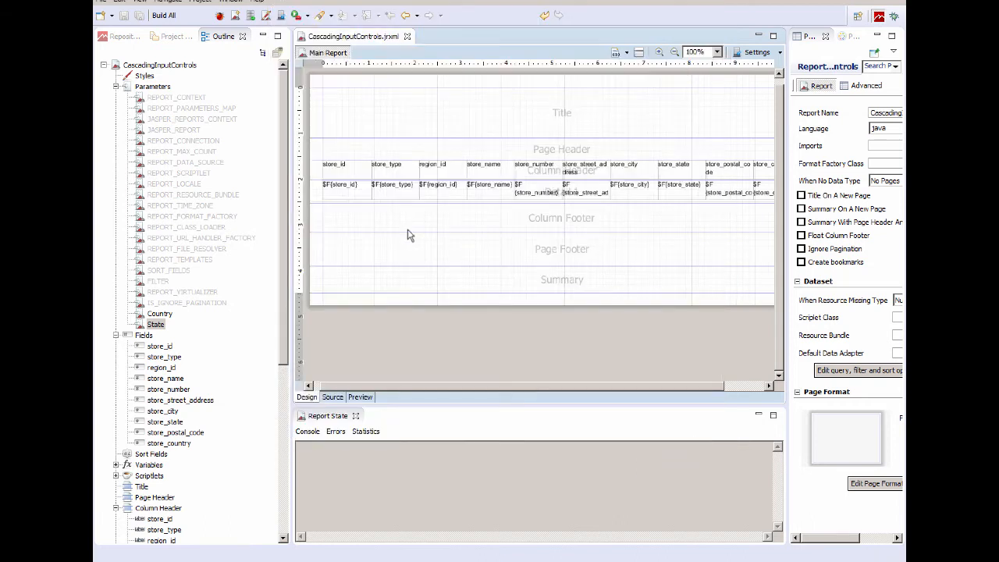
# Step: Create a new String parameter pWhere under Parameters and start its default value expression
pyautogui.click(153, 86)
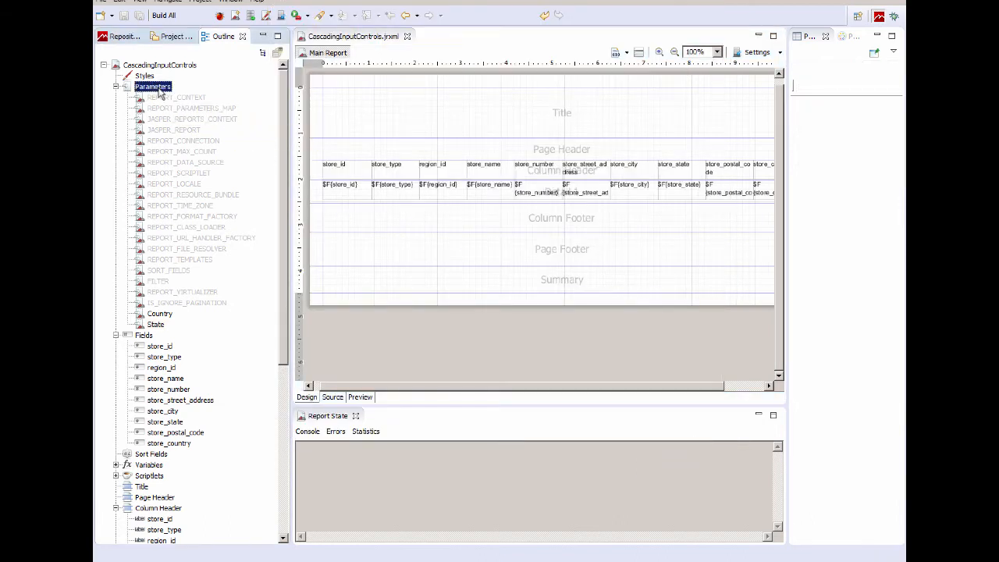
pyautogui.rightClick(153, 86)
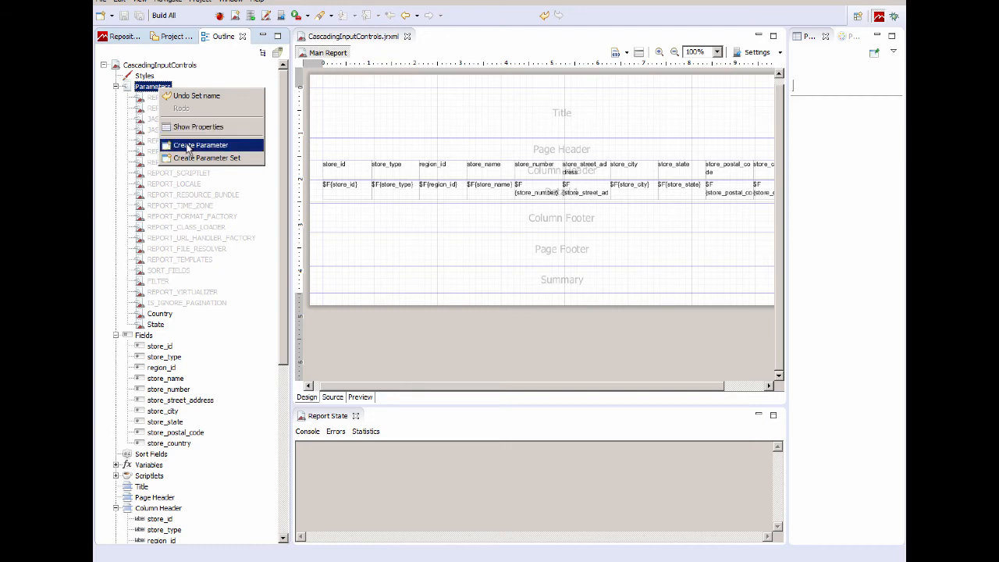
pyautogui.click(200, 144)
pyautogui.write('pWhere')
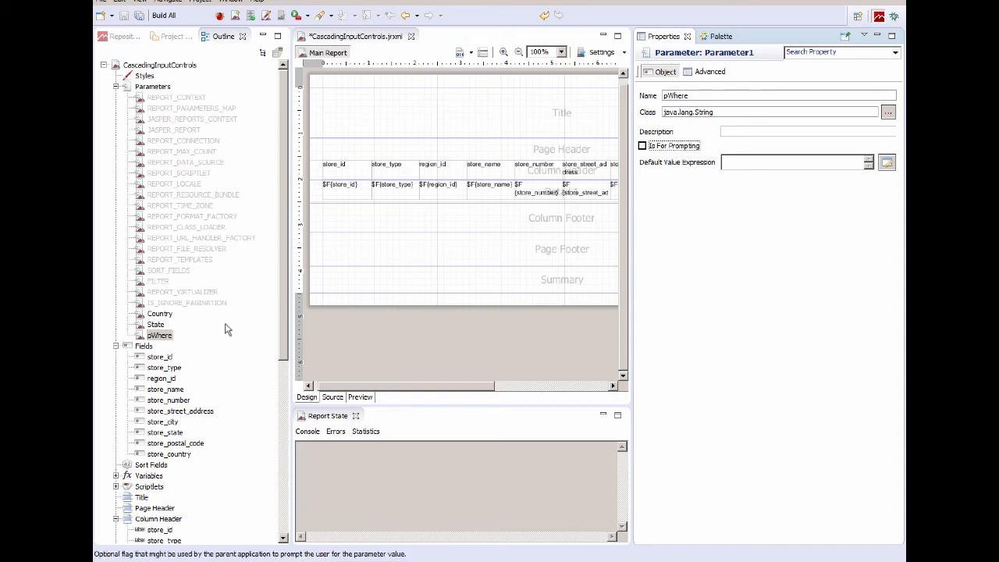
pyautogui.moveTo(159, 335)
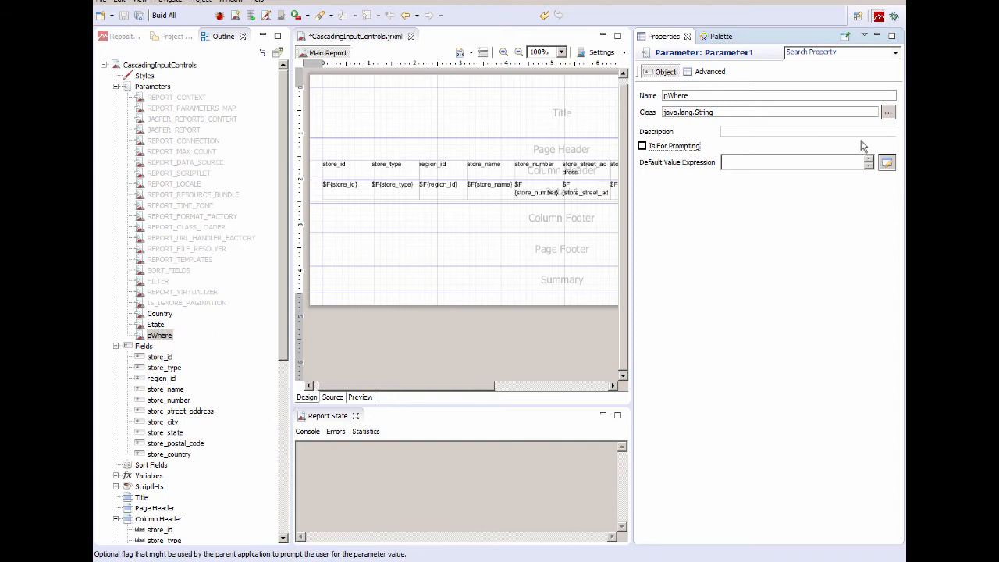
pyautogui.moveTo(734, 115)
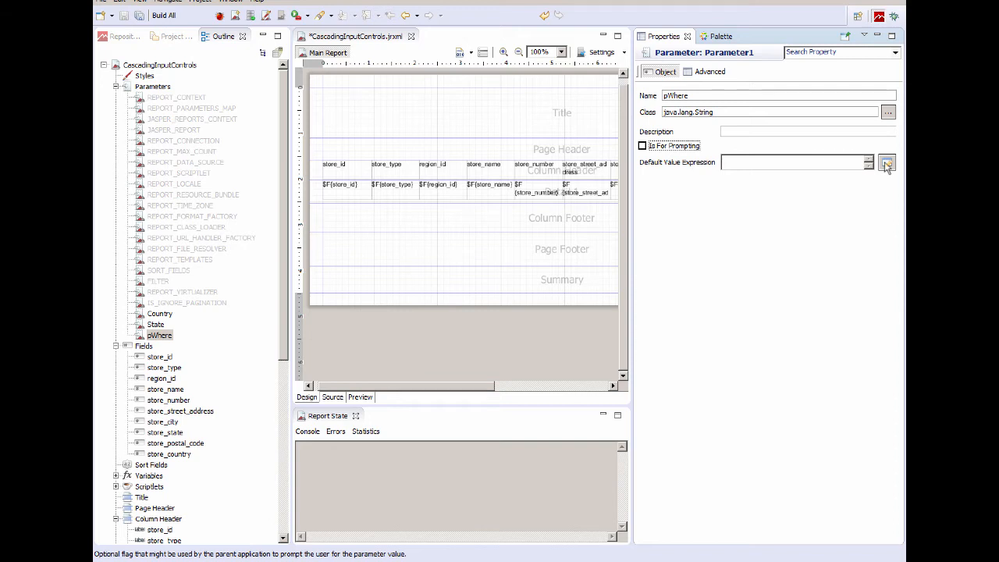
pyautogui.click(886, 163)
pyautogui.write('"where ')
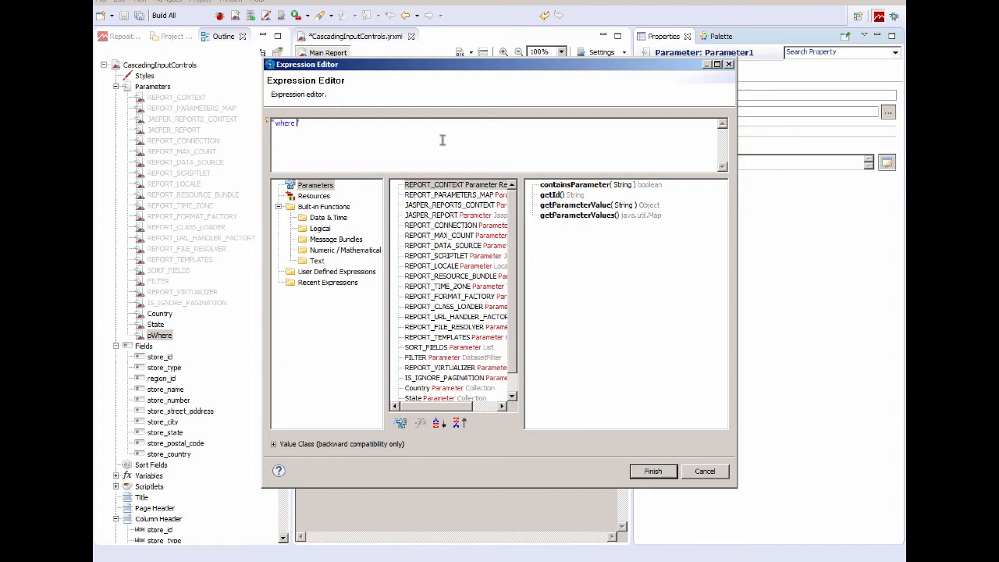
# Step: Enter the default expression "where 1=1 and store_state = 'CA'"
pyautogui.write('1=1 and')
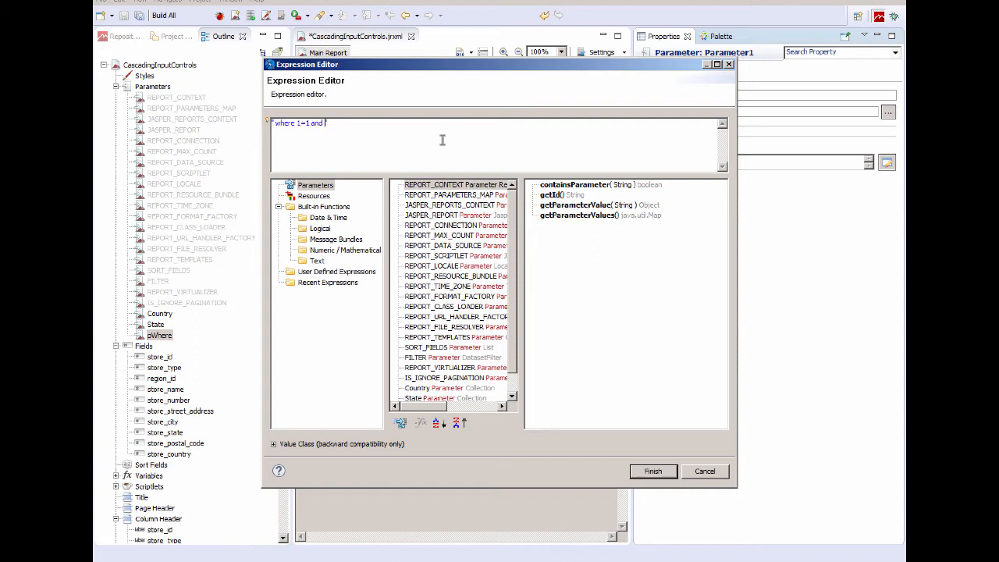
pyautogui.write('store_s')
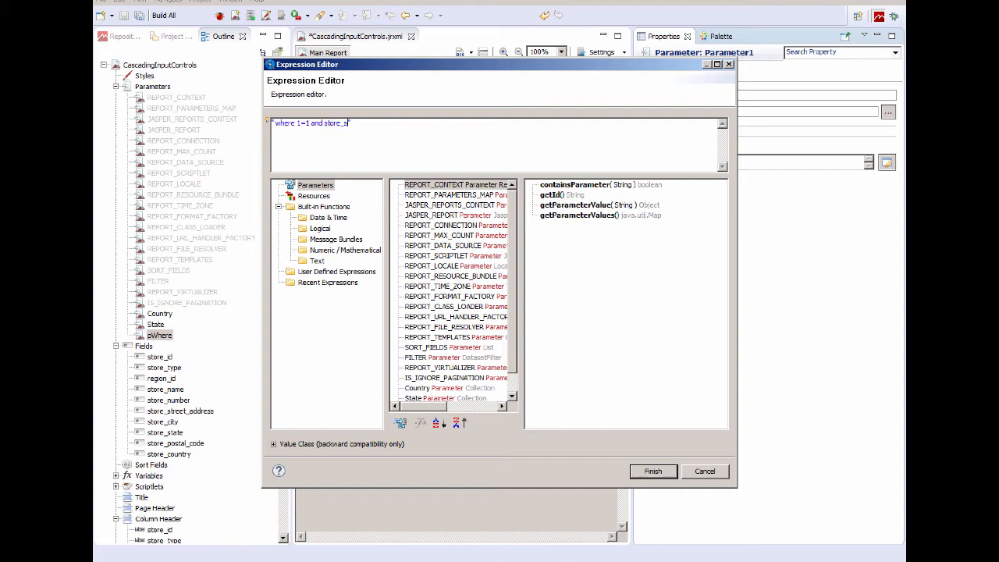
pyautogui.write("tate = '")
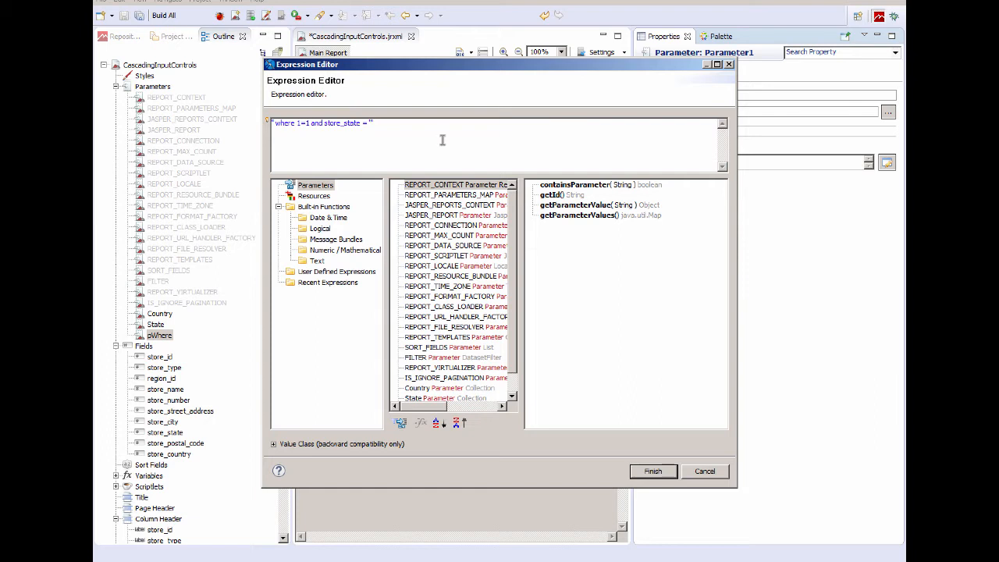
pyautogui.write("CA'")
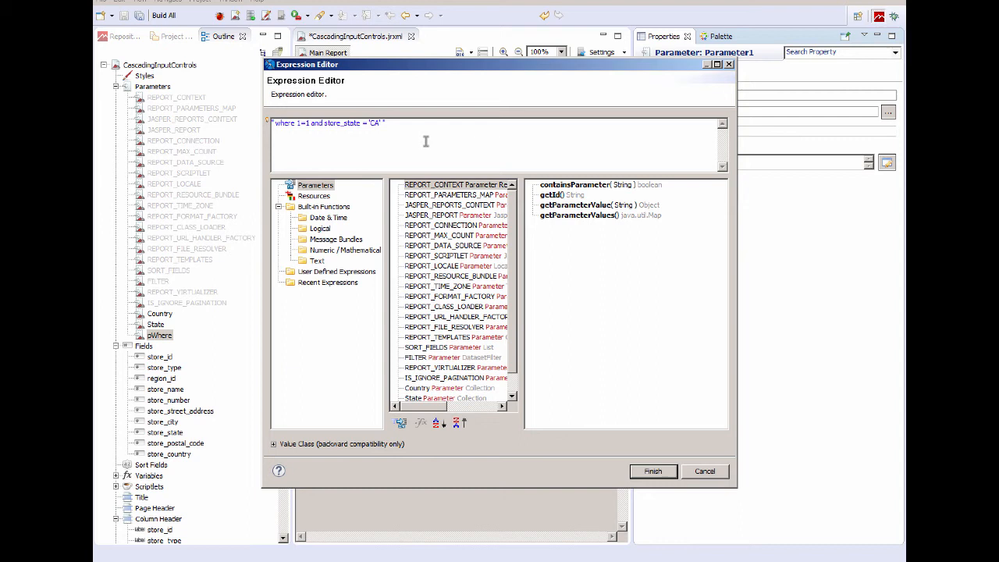
pyautogui.moveTo(456, 130)
pyautogui.write('and ')
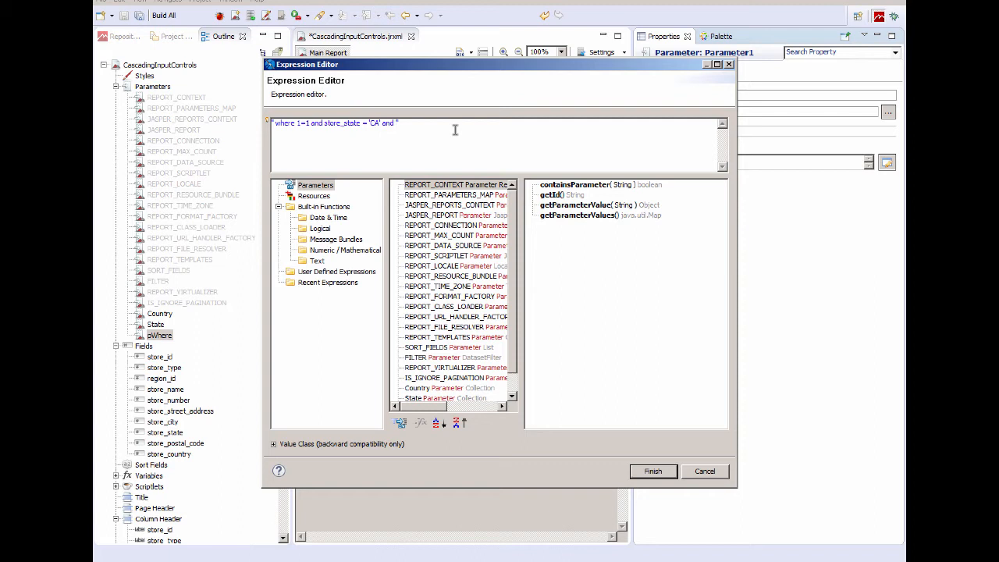
# Step: Extend it with an OR store_state like clause concatenating $P{State}
pyautogui.write('OR store_state')
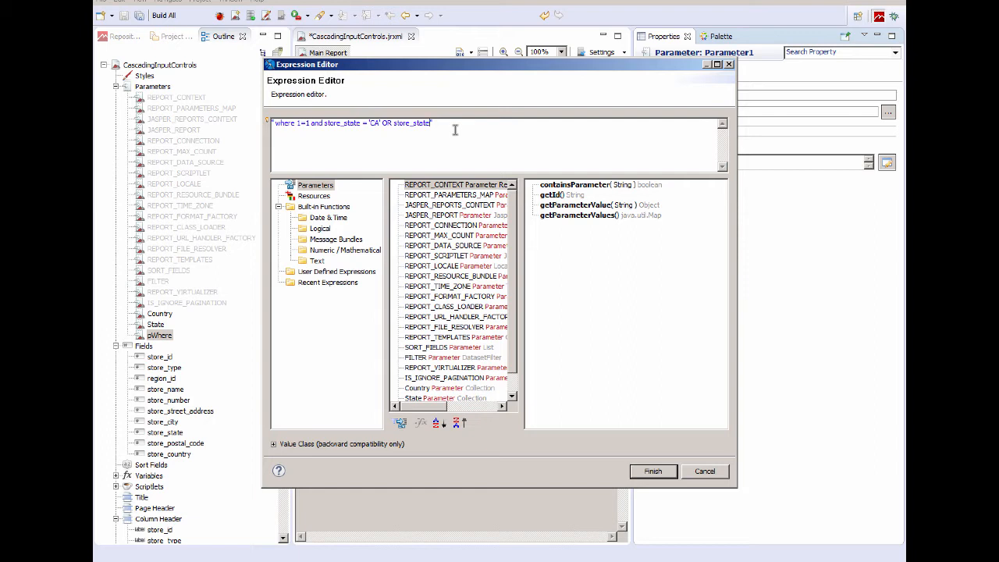
pyautogui.write('like')
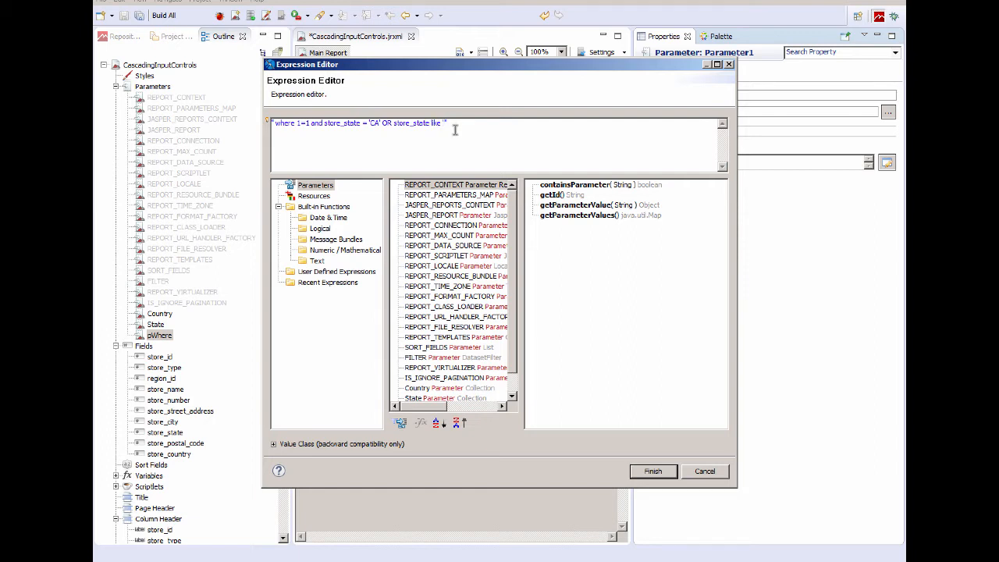
pyautogui.write('+ $P{')
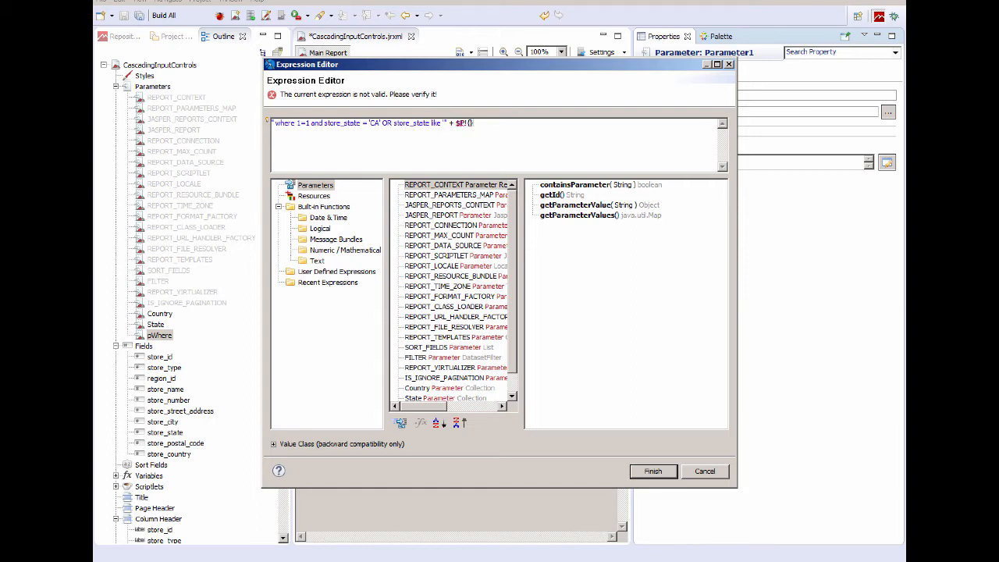
pyautogui.write('State')
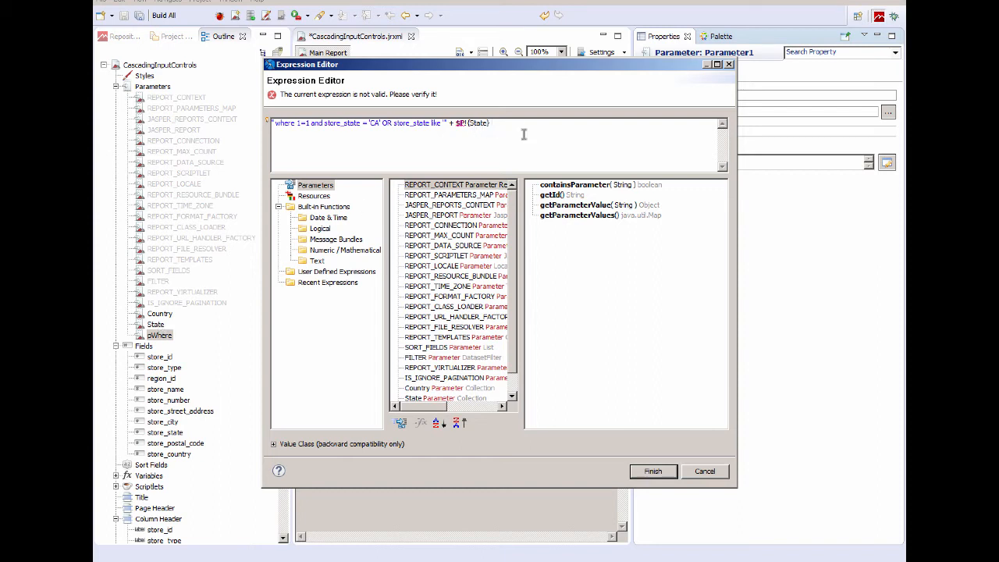
pyautogui.write('+ ""')
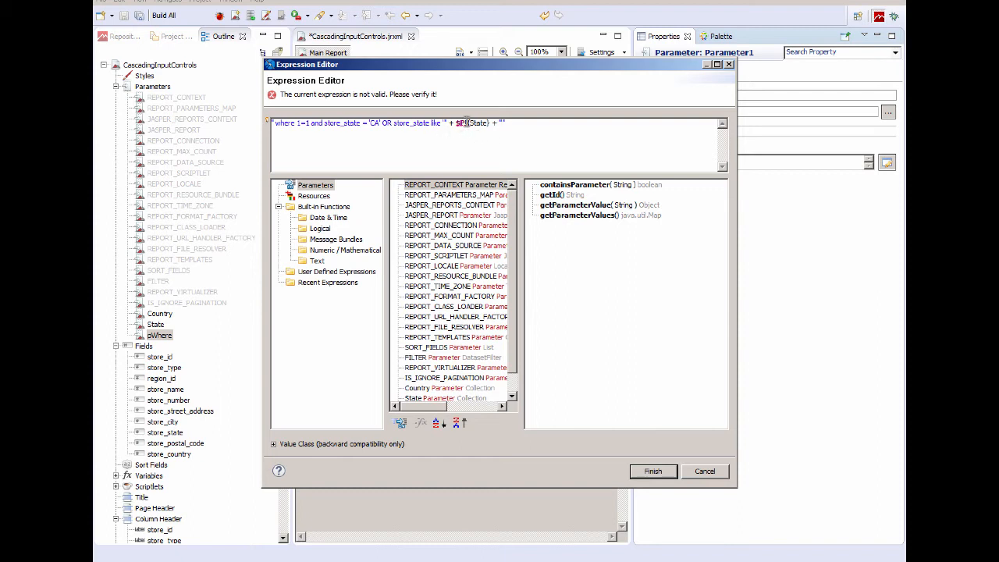
pyautogui.moveTo(537, 133)
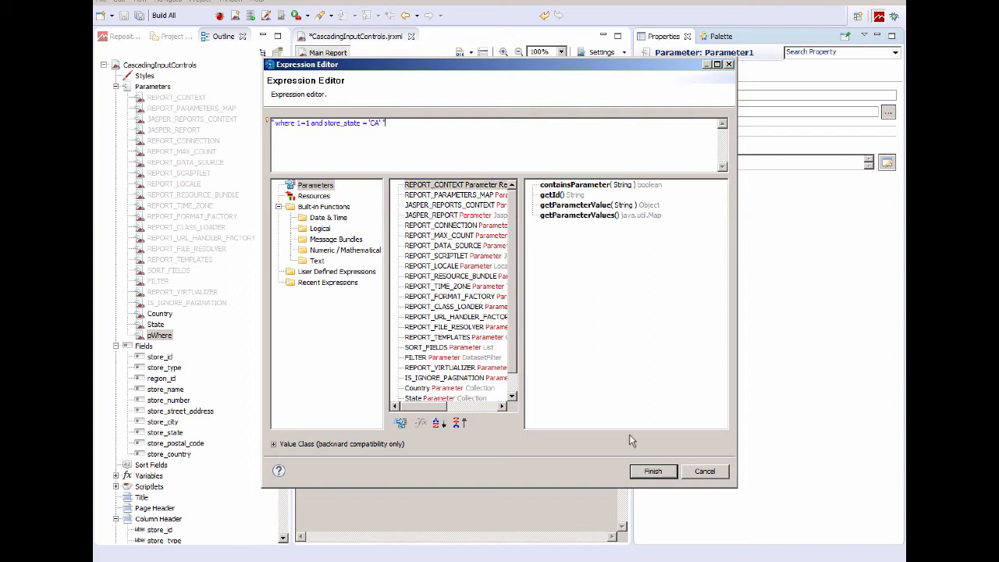
# Step: Confirm the pWhere default and append $P!{pWhere} after select * from store in the report query
pyautogui.click(653, 472)
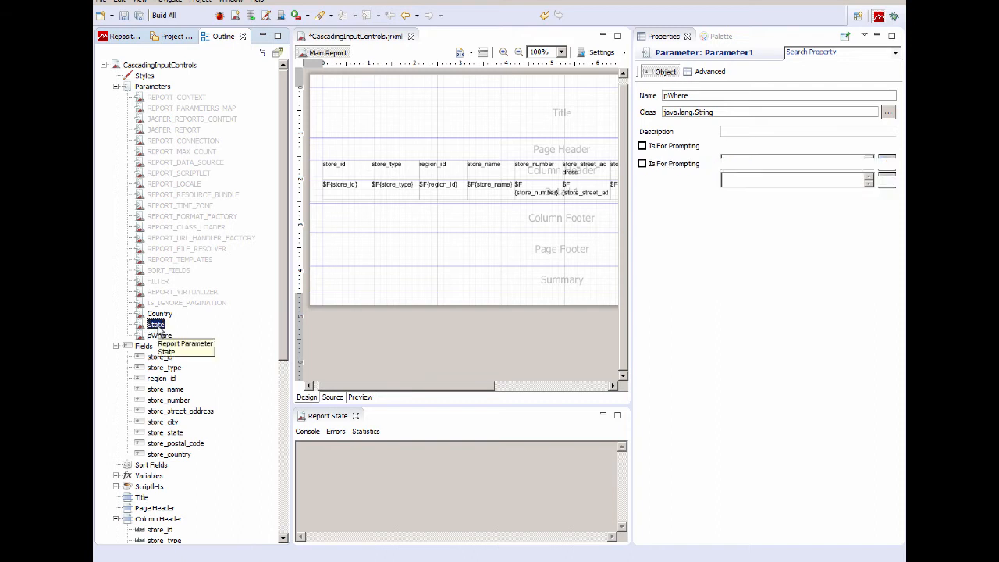
pyautogui.click(159, 335)
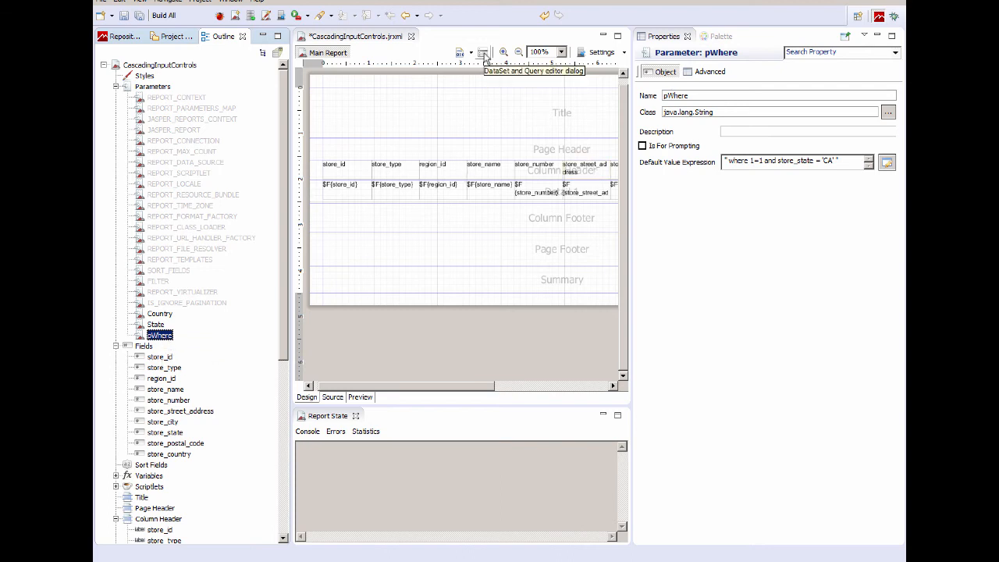
pyautogui.click(484, 54)
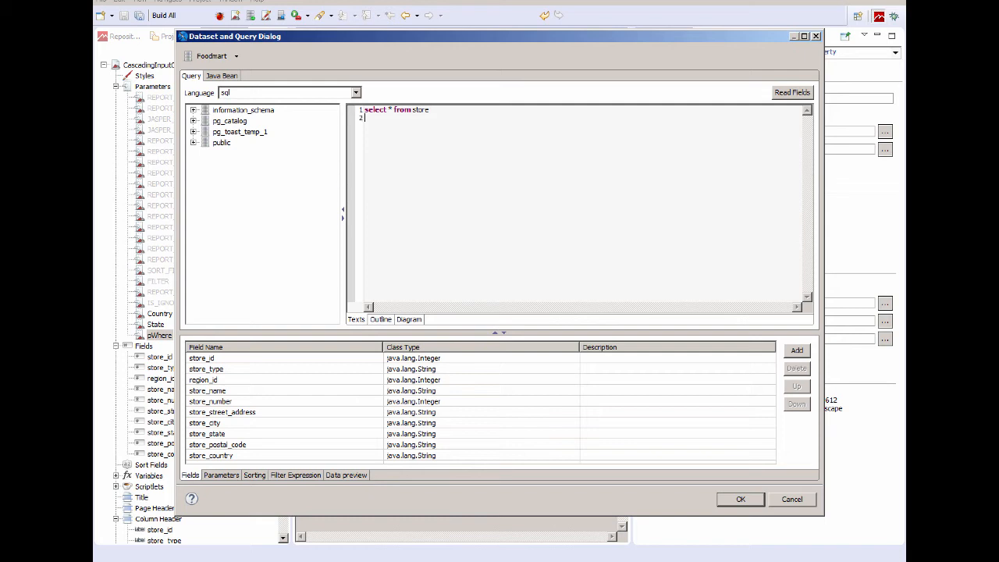
pyautogui.write('sp')
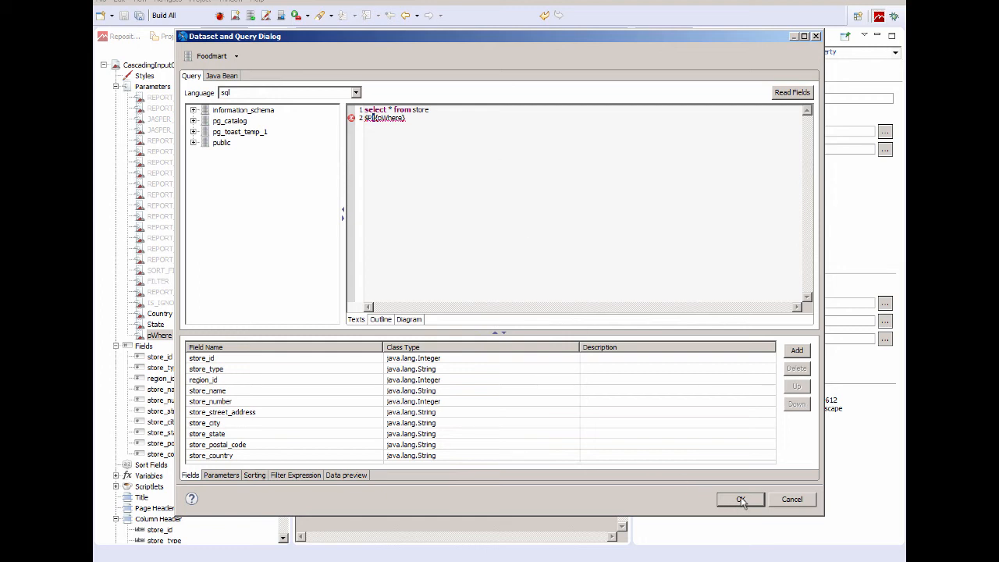
pyautogui.click(740, 500)
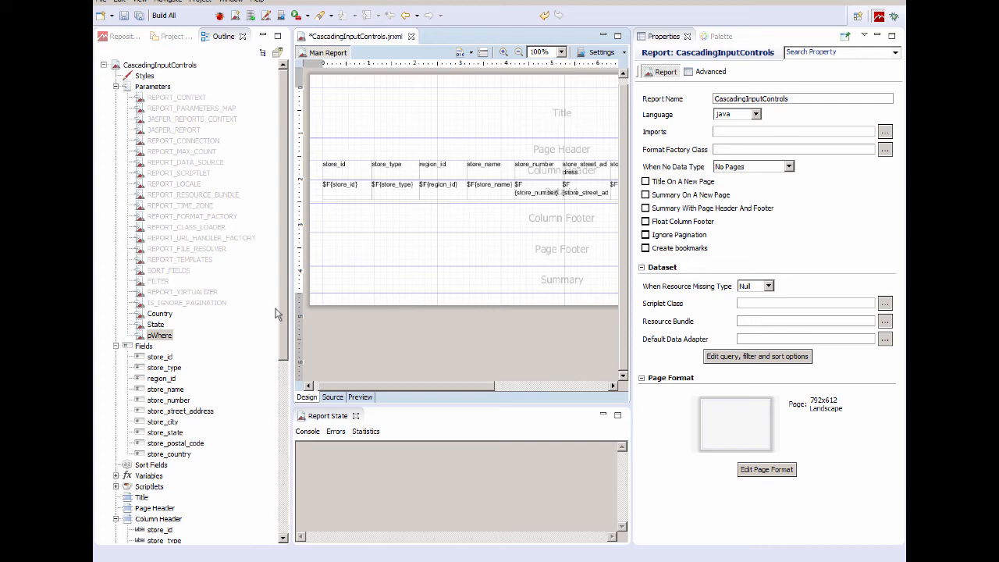
# Step: Publish the CascadingInputControls report to /public/Samples on JasperReports Server
pyautogui.click(160, 334)
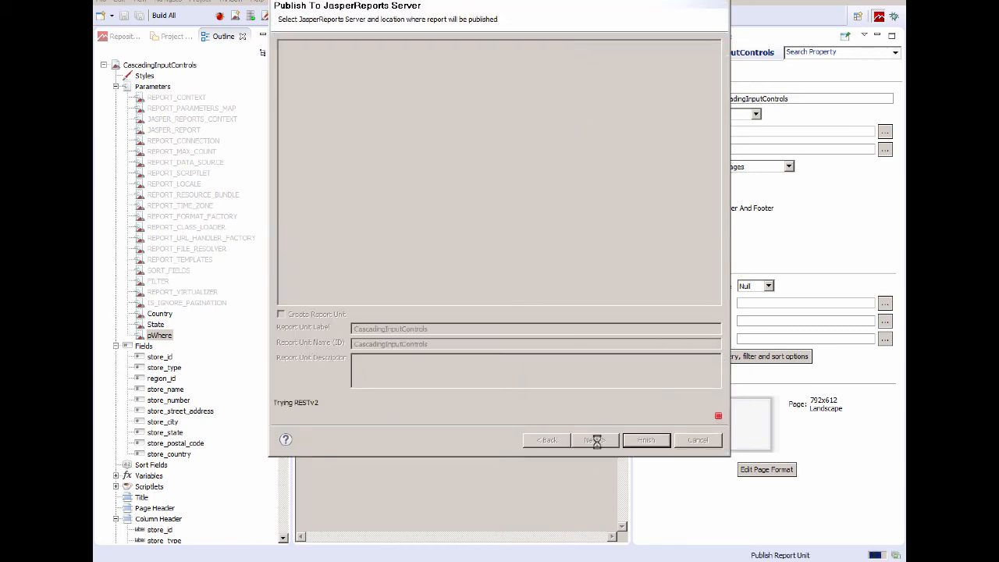
pyautogui.click(593, 440)
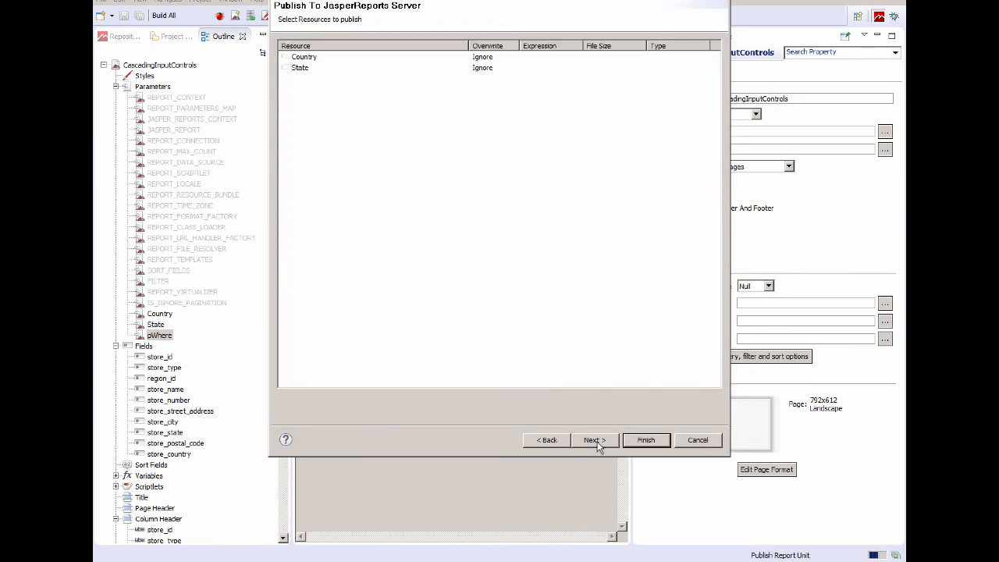
pyautogui.click(593, 440)
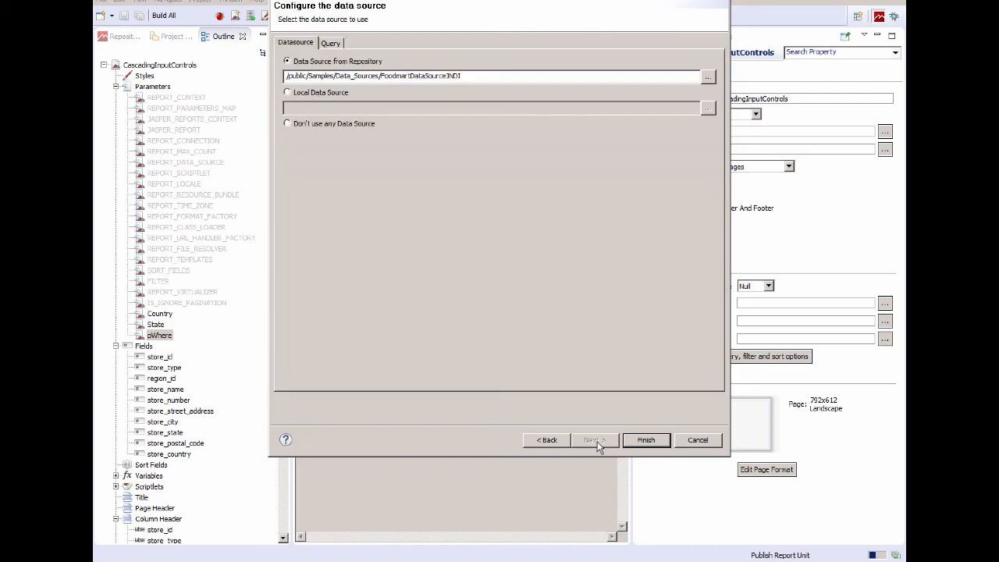
pyautogui.click(646, 441)
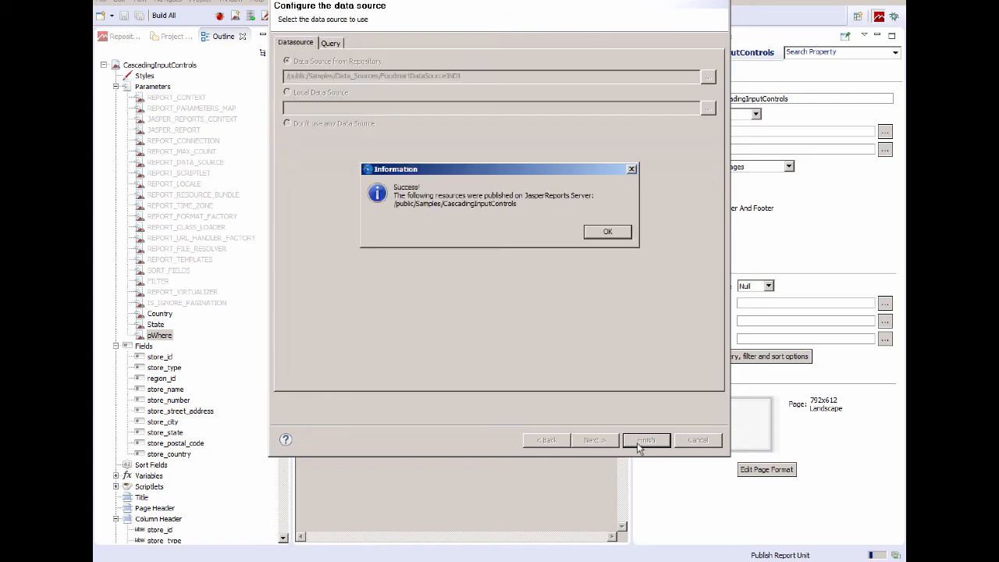
pyautogui.click(607, 231)
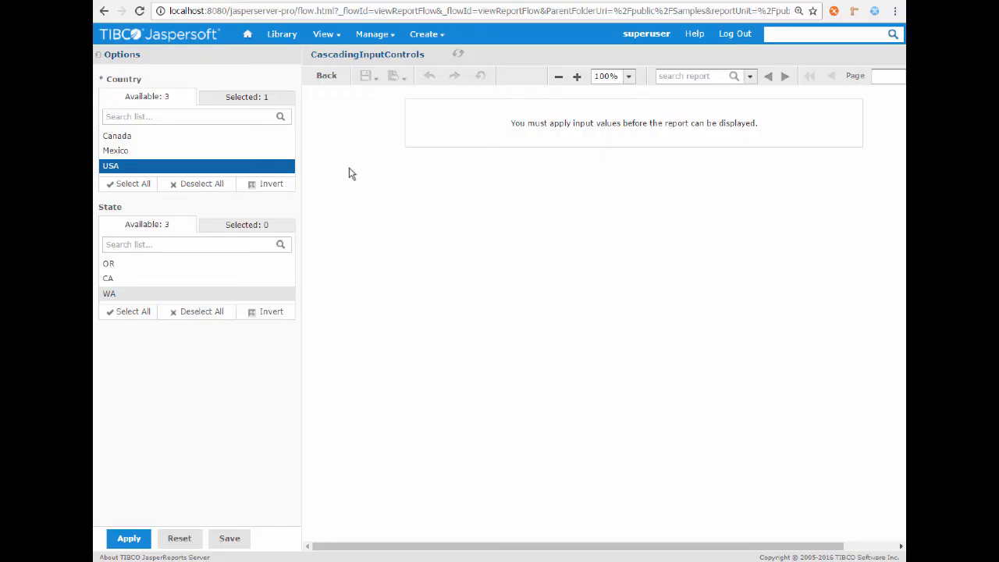
# Step: Return to the repository and reopen the CascadingInputControls report
pyautogui.click(326, 75)
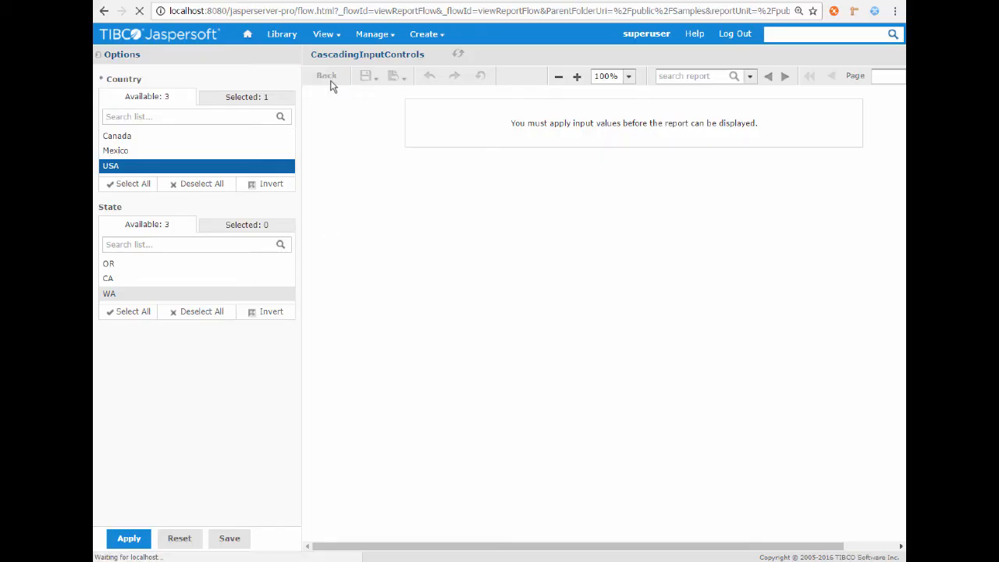
pyautogui.click(326, 75)
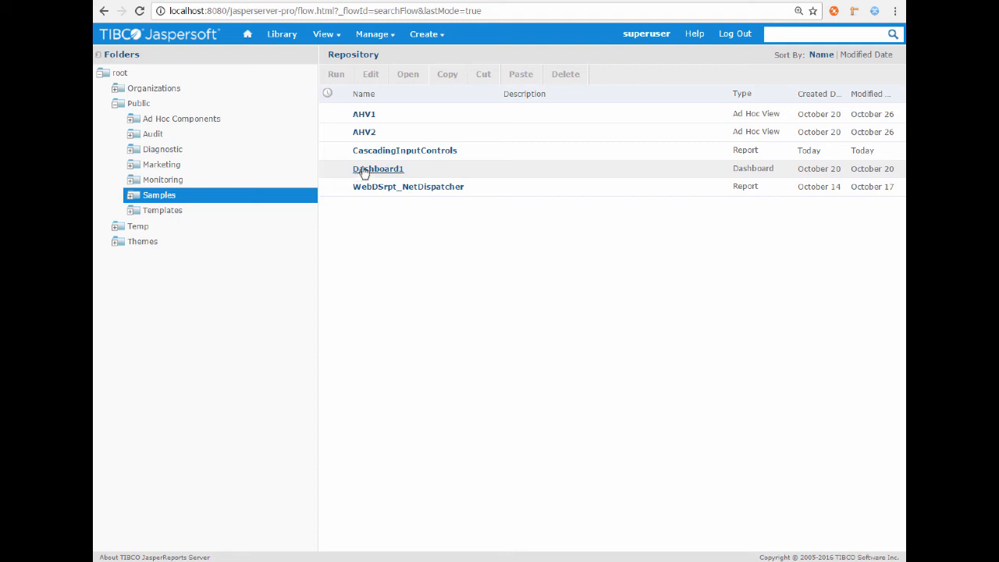
pyautogui.doubleClick(406, 150)
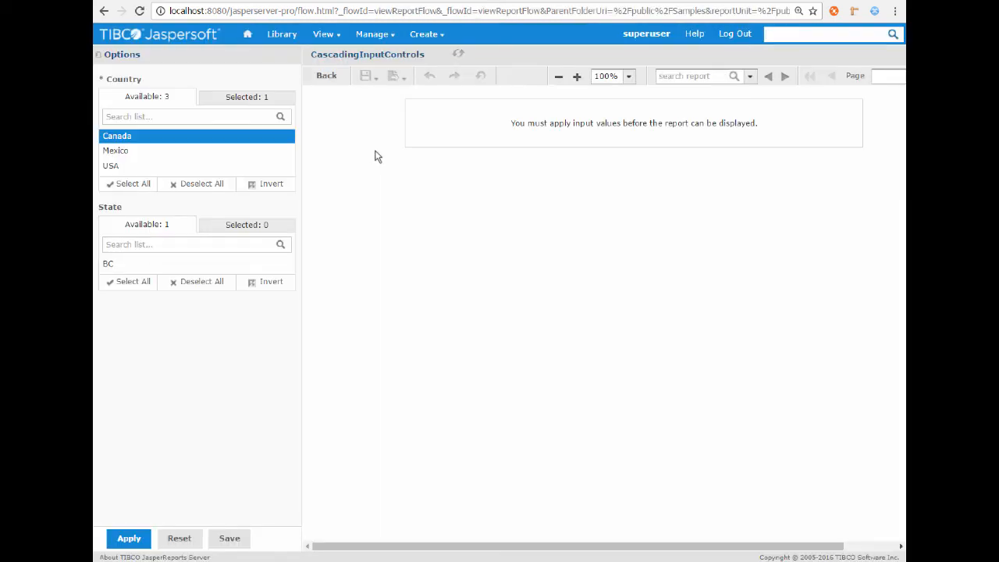
# Step: Run the report for Canada and Mexico with Veracruz as the state
pyautogui.click(116, 150)
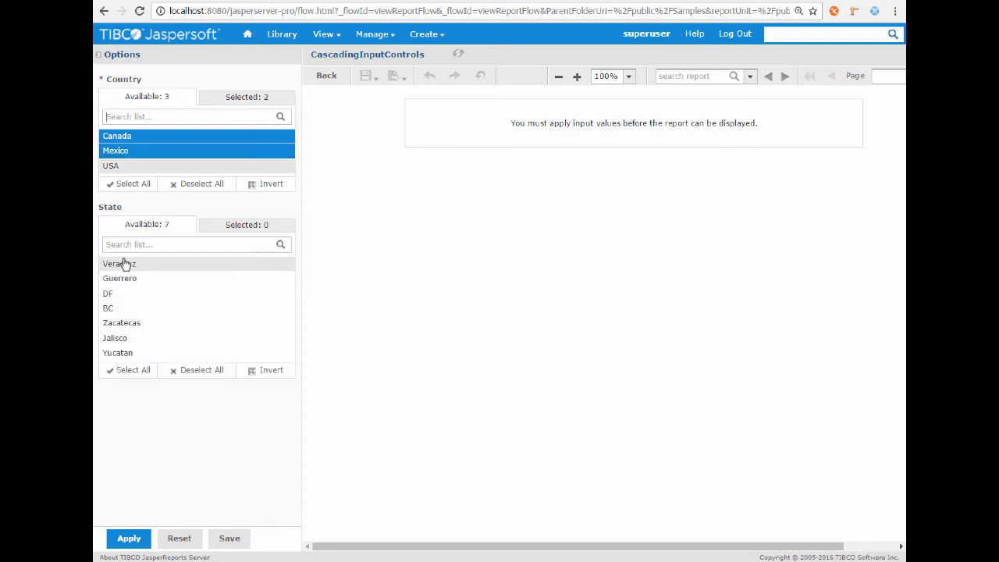
pyautogui.click(119, 263)
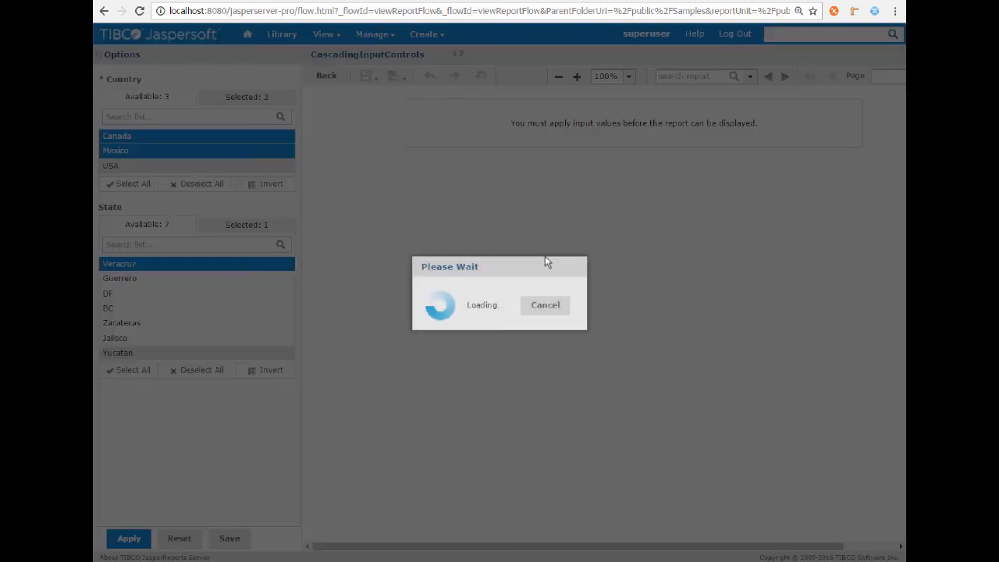
pyautogui.click(128, 537)
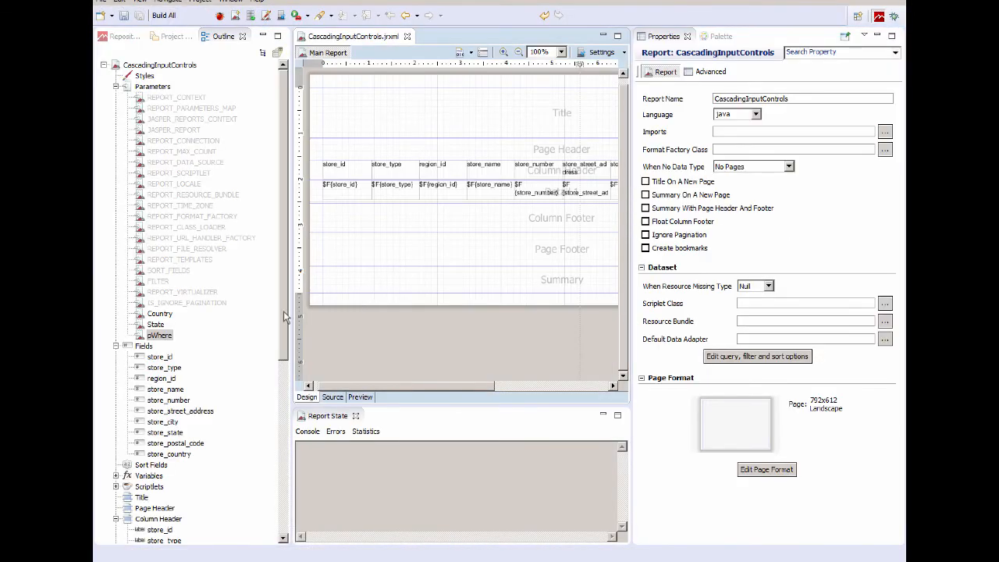
# Step: Review the pWhere and State parameters in the outline, then switch to the Repository Explorer
pyautogui.click(159, 334)
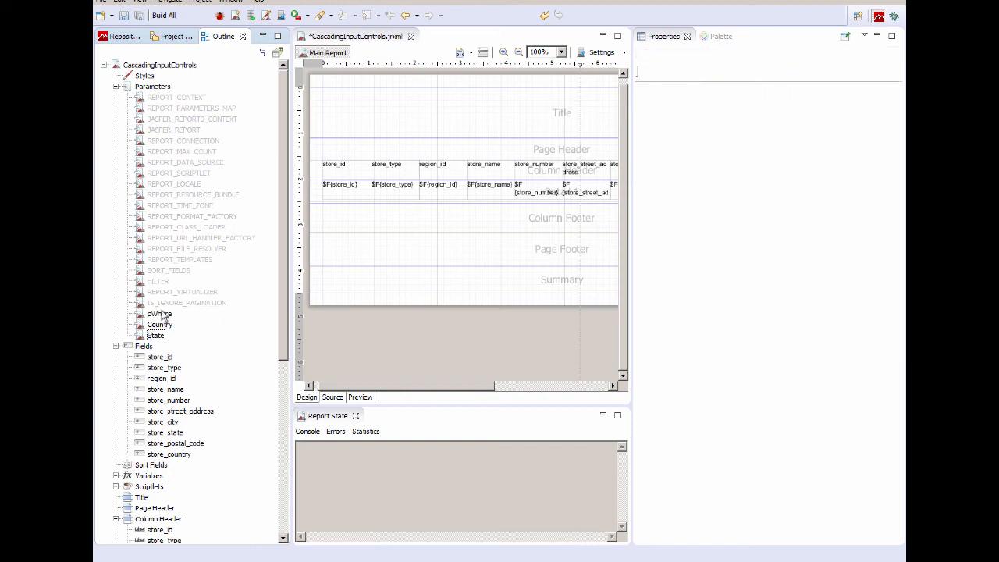
pyautogui.click(159, 313)
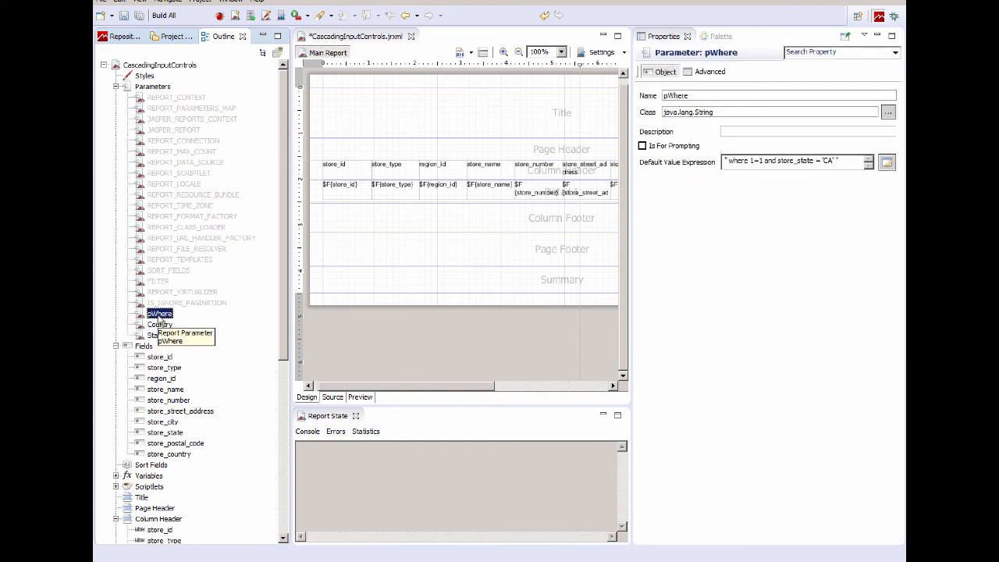
pyautogui.click(156, 334)
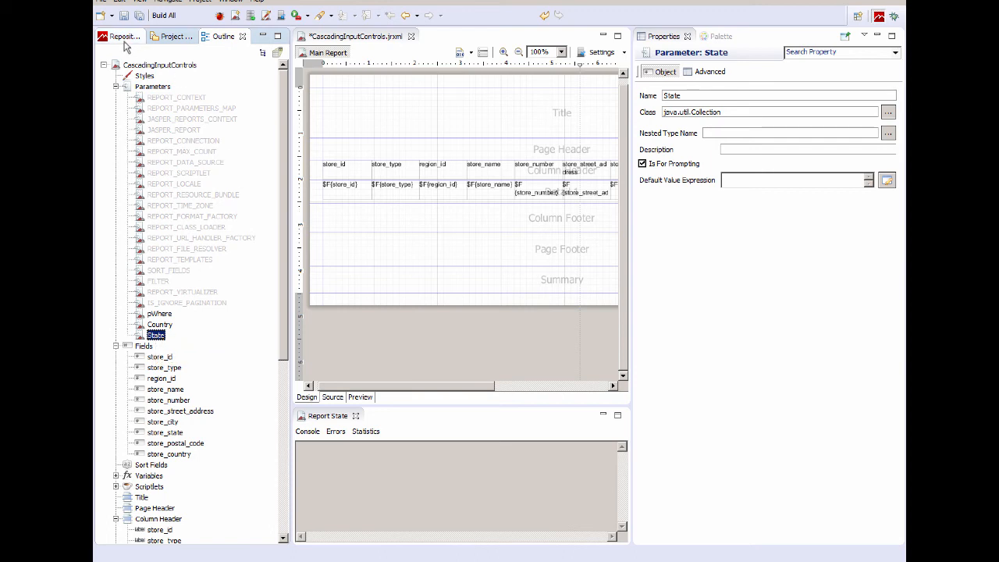
pyautogui.click(121, 36)
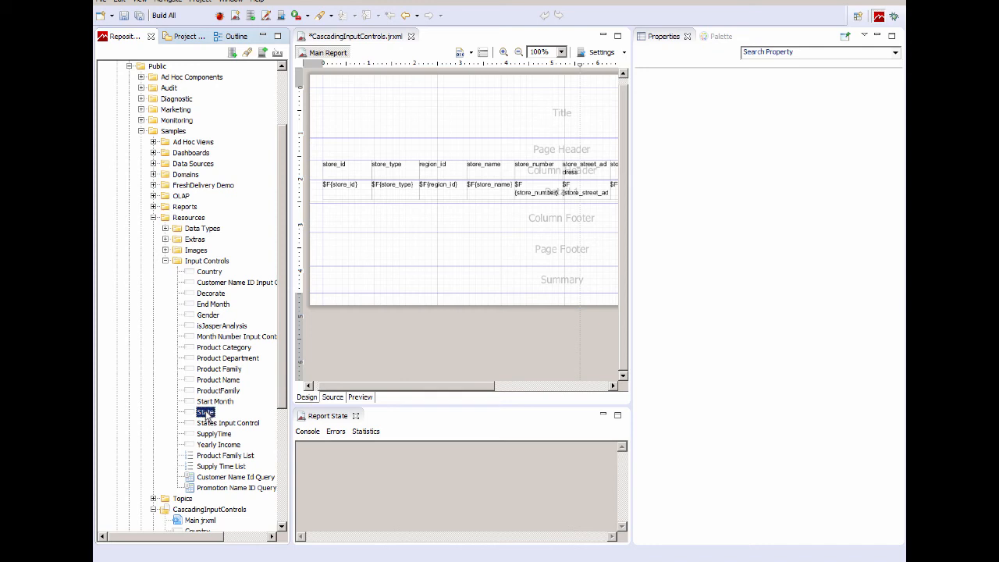
# Step: Open the State input control's query in the Resource Editor
pyautogui.doubleClick(206, 412)
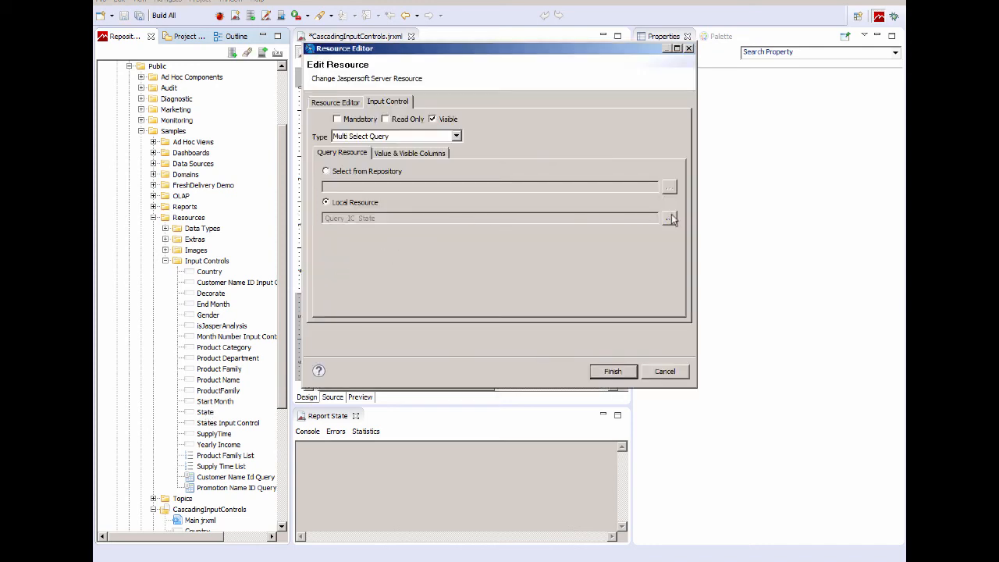
pyautogui.click(386, 70)
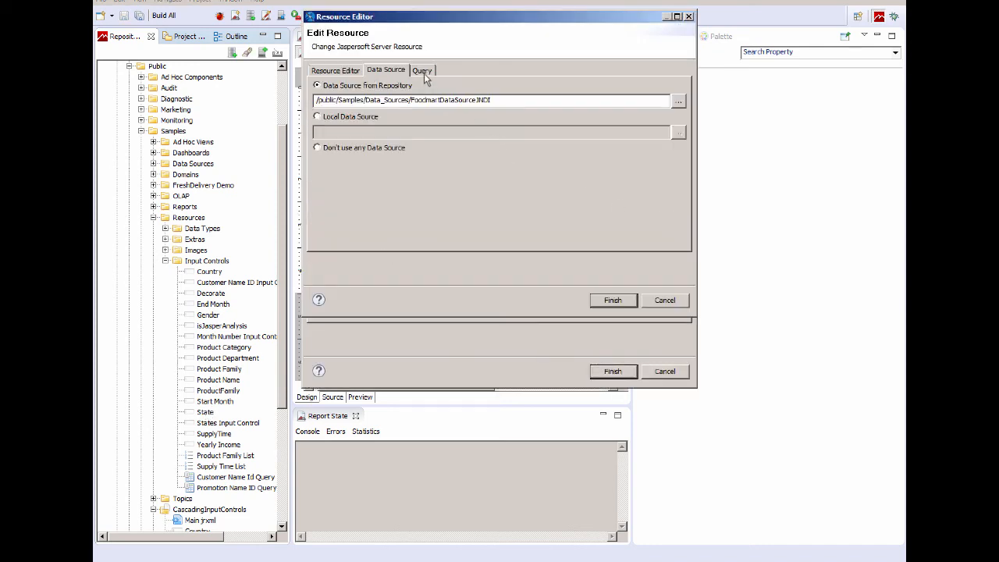
pyautogui.click(421, 71)
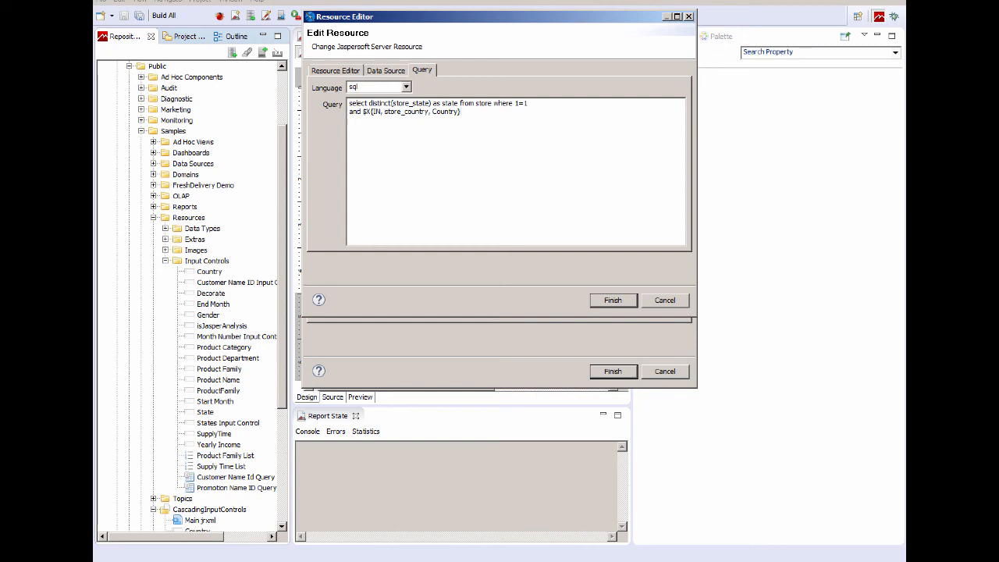
# Step: Try adding an OR $P{pWhere} line to the State query, then delete it leaving the query unchanged
pyautogui.write('OR')
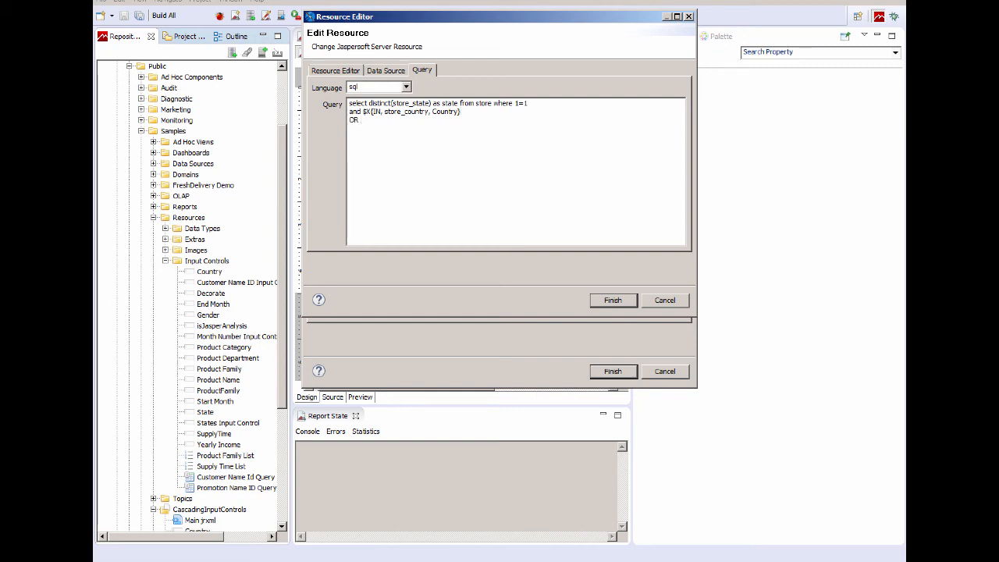
pyautogui.write('$P{')
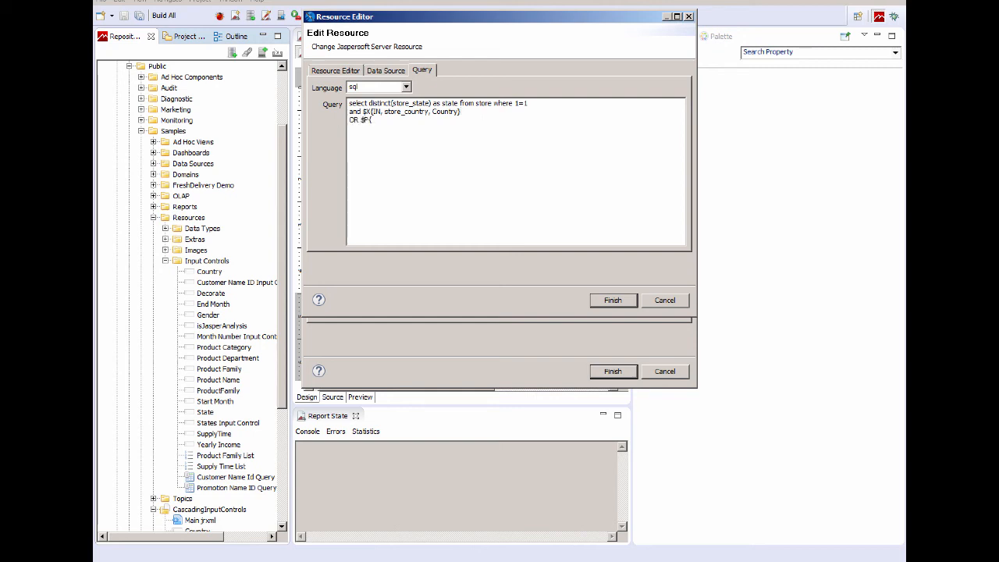
pyautogui.write('pWhere')
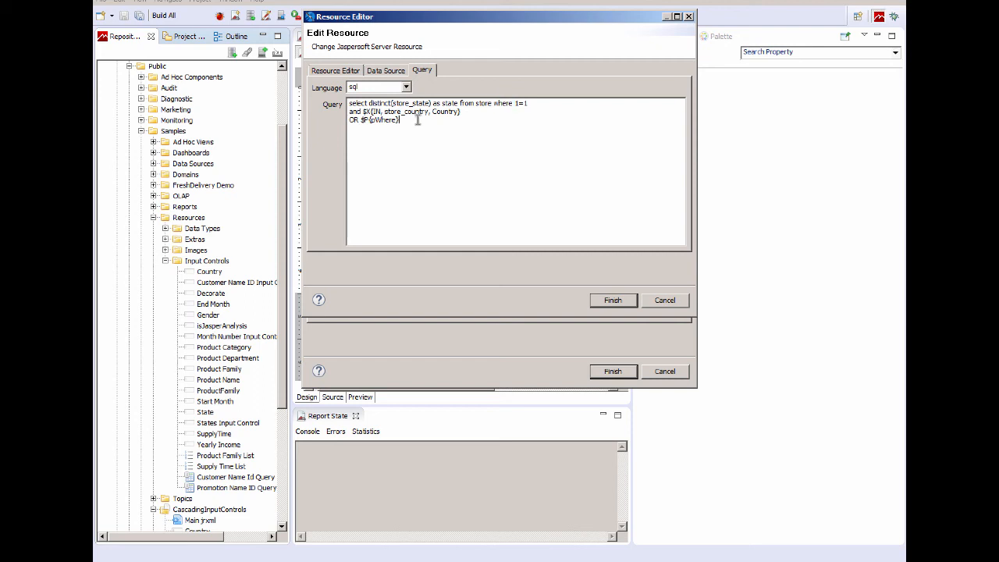
pyautogui.doubleClick(374, 119)
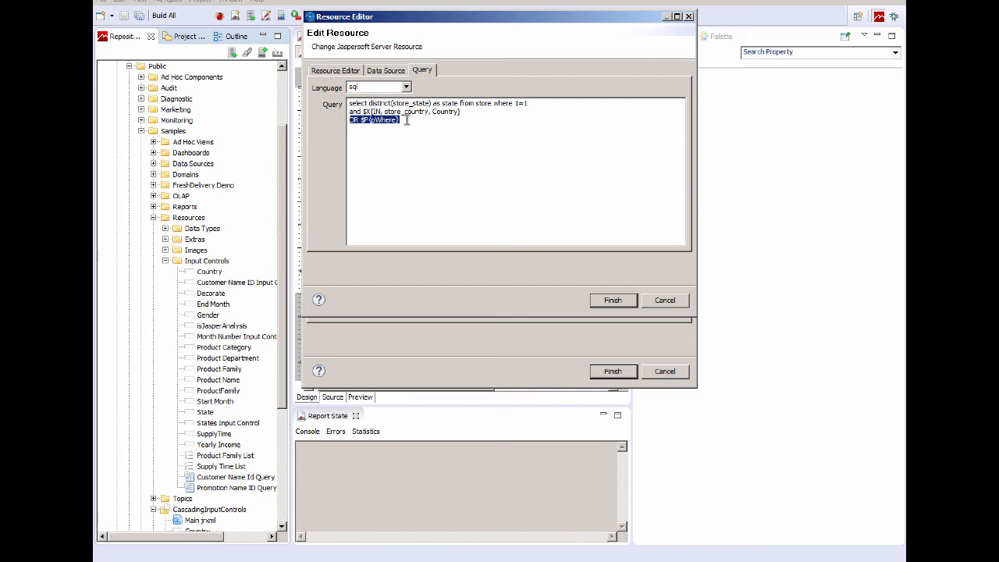
pyautogui.press('Delete')
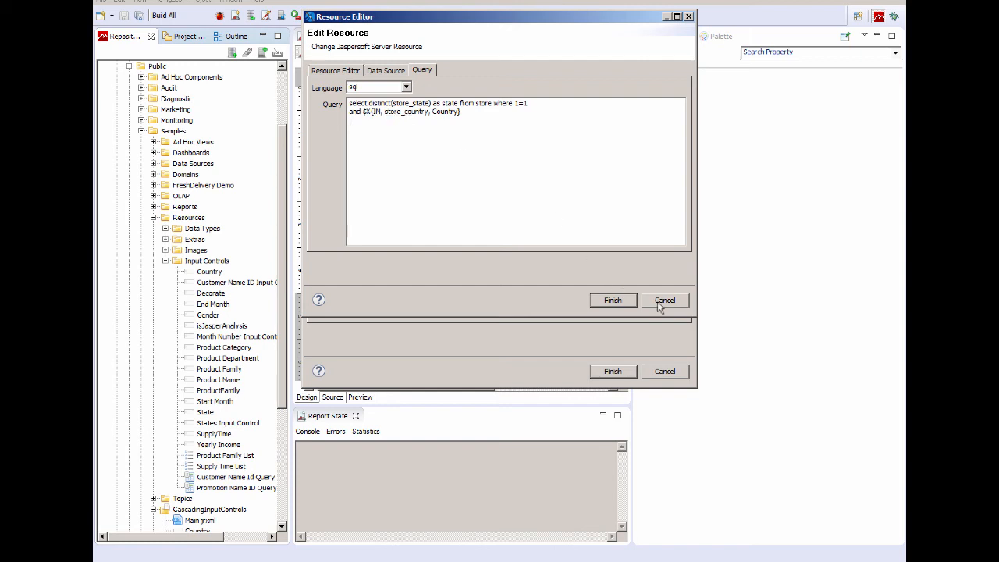
# Step: Set pWhere's default to $P{State} == null ? the CA where clause : $P{State} and apply it
pyautogui.click(666, 300)
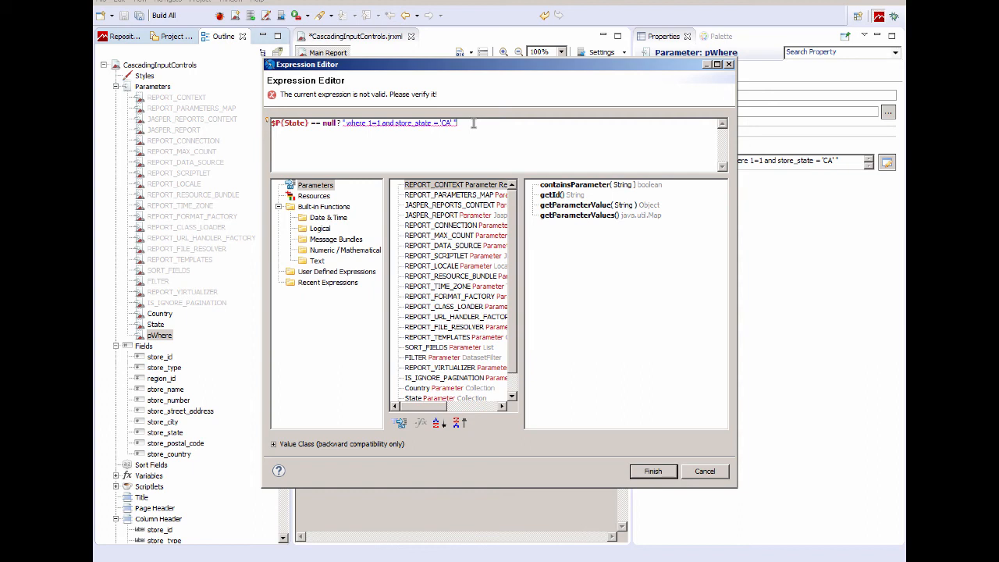
pyautogui.write(';')
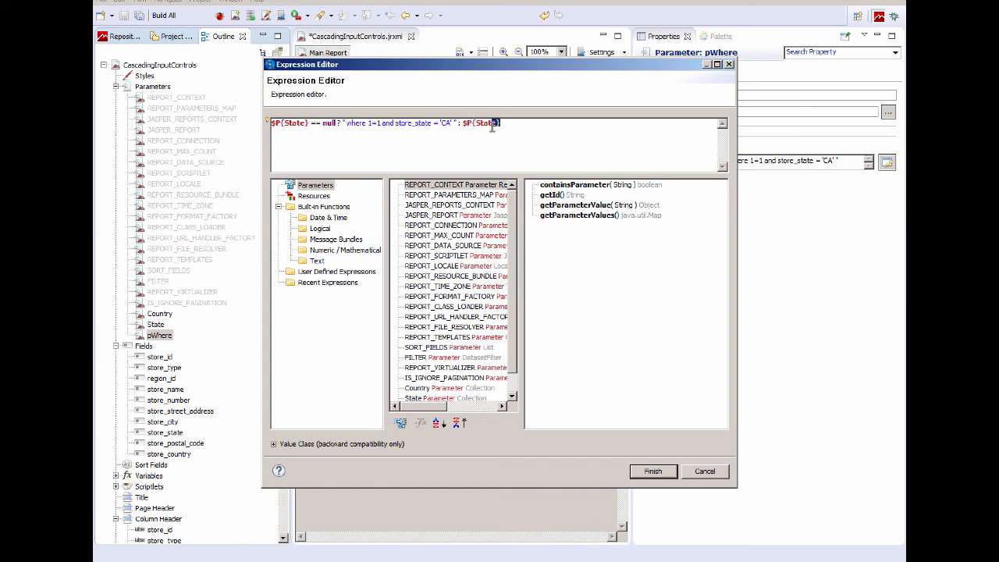
pyautogui.doubleClick(481, 122)
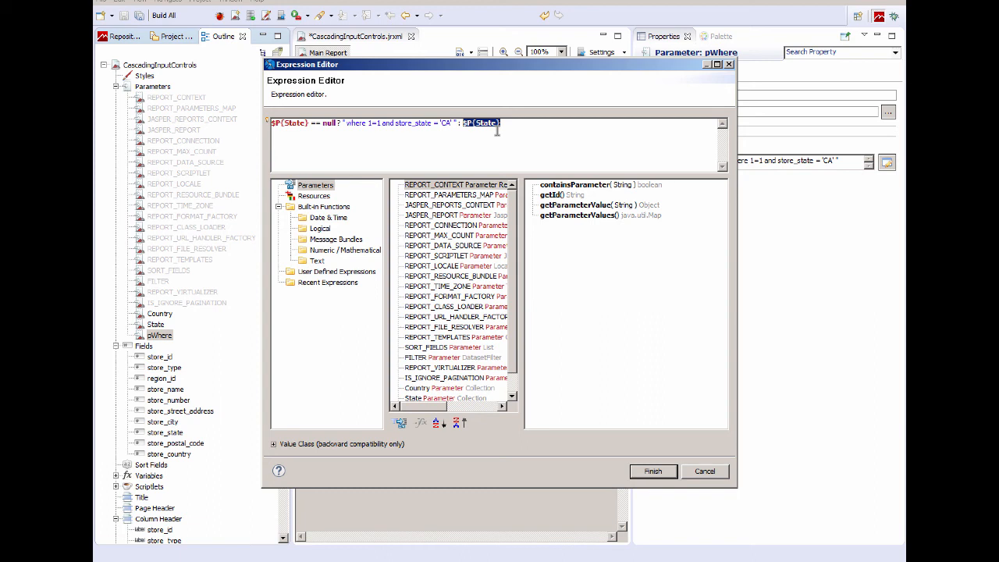
pyautogui.moveTo(531, 128)
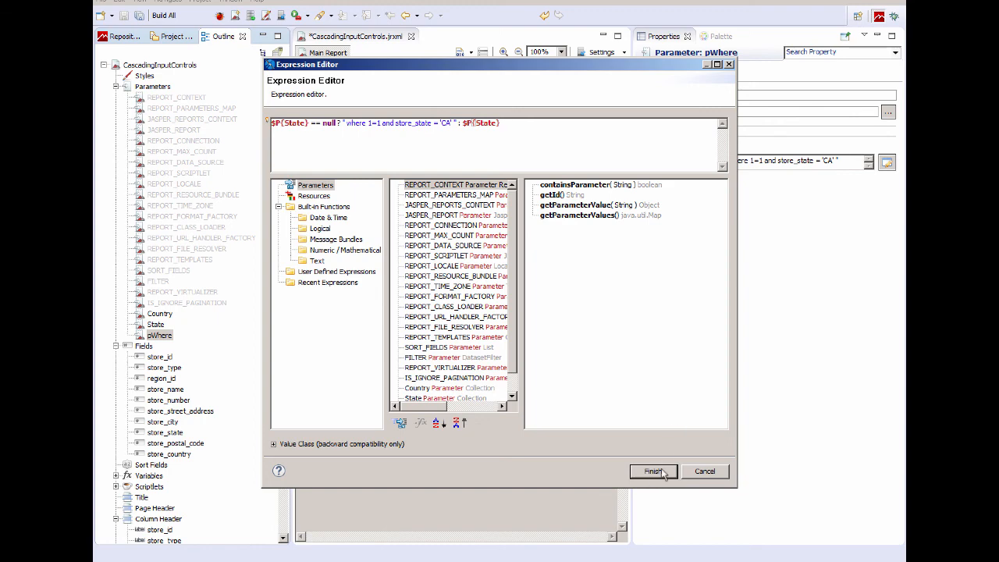
pyautogui.click(652, 472)
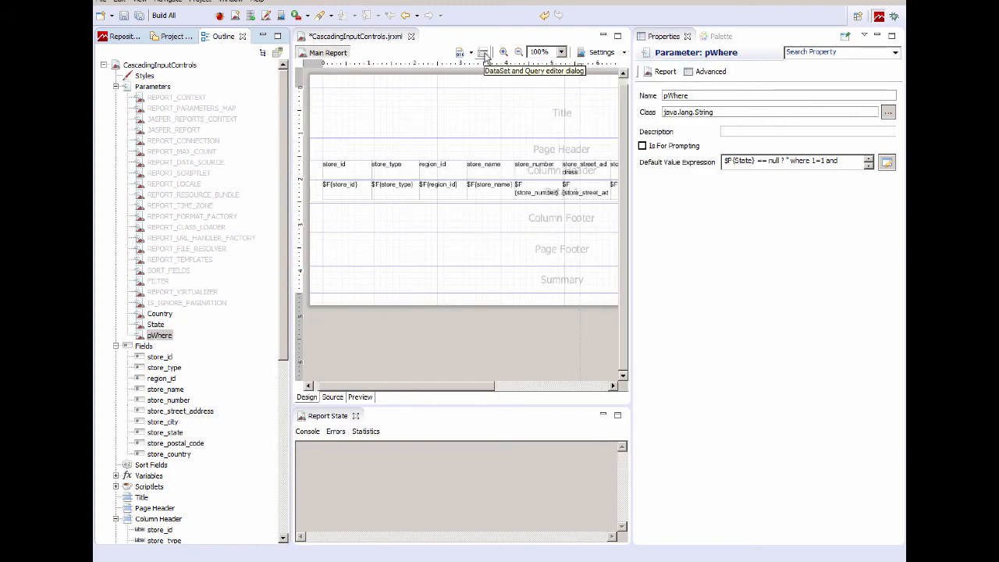
# Step: Review the main store query in the Dataset and Query dialog, ending with $P!{pWhere}
pyautogui.click(484, 53)
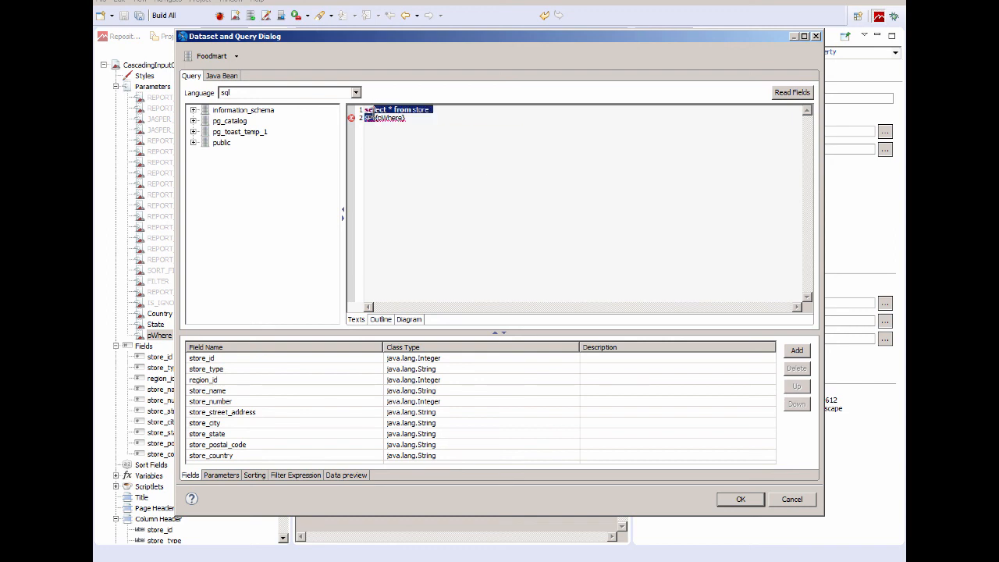
pyautogui.click(397, 164)
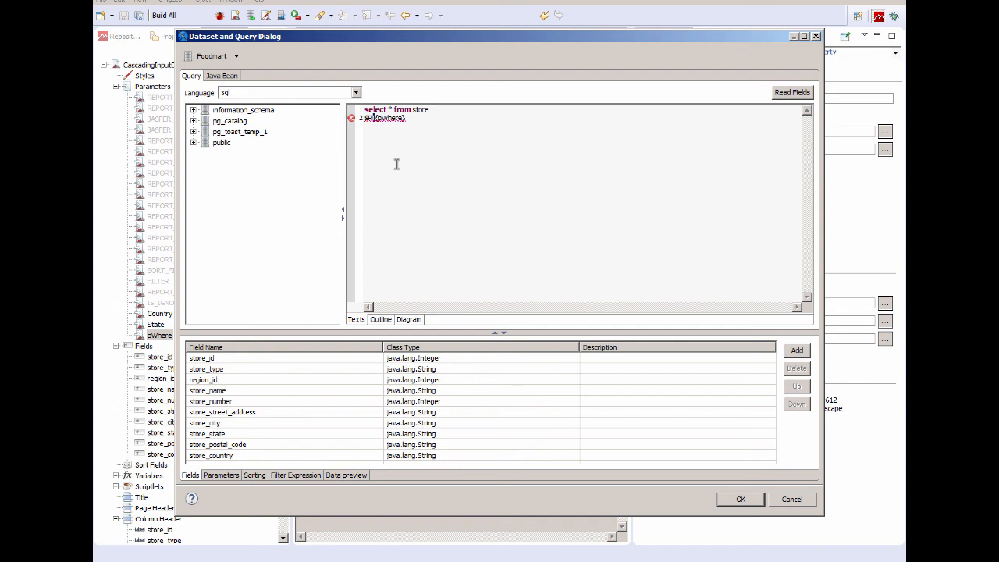
pyautogui.moveTo(397, 161)
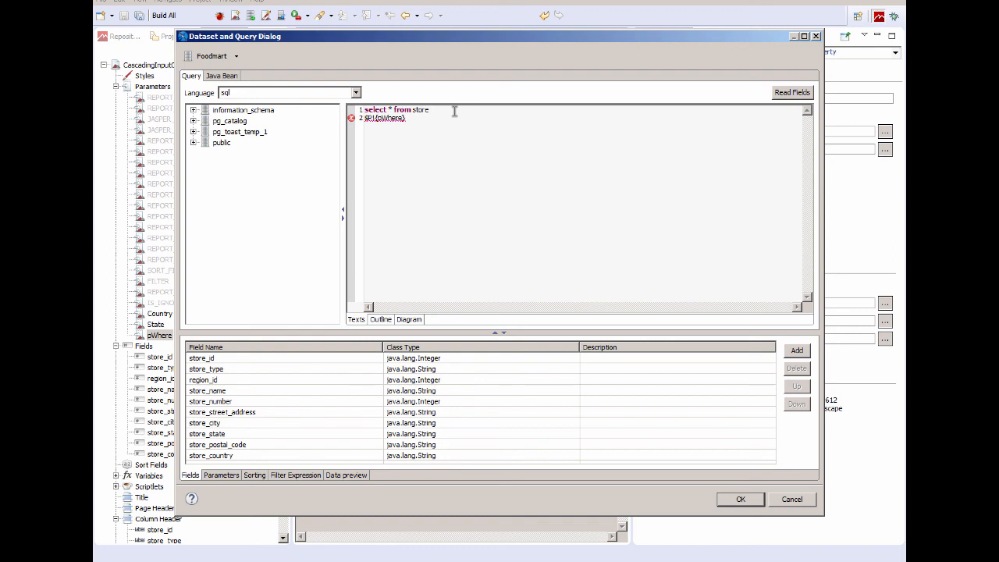
pyautogui.moveTo(572, 278)
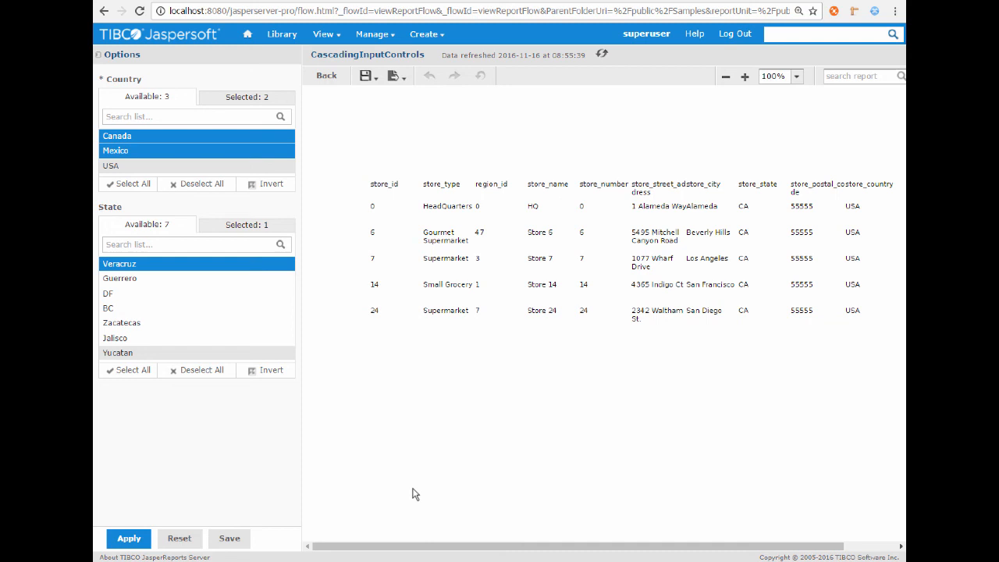
pyautogui.moveTo(250, 184)
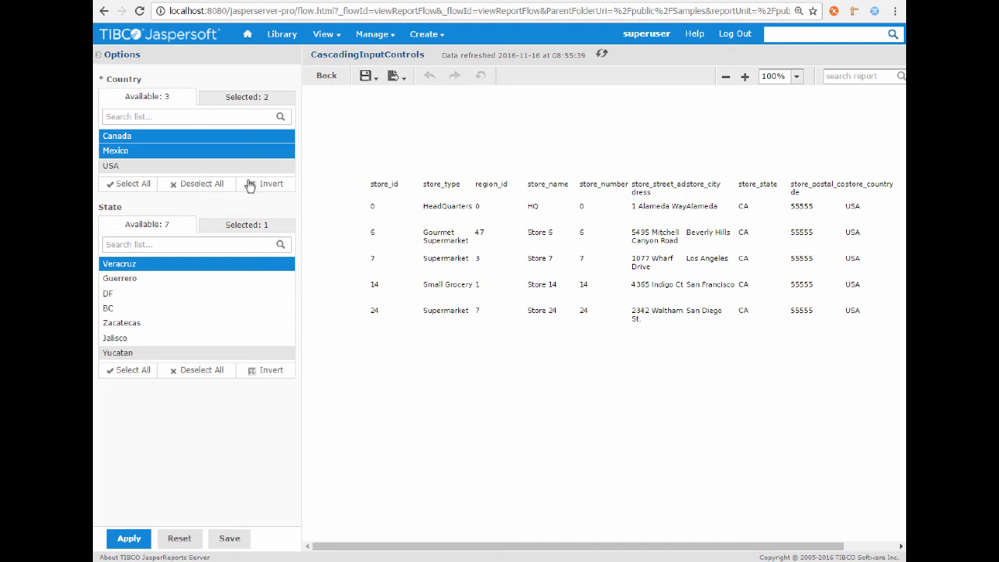
pyautogui.moveTo(134, 210)
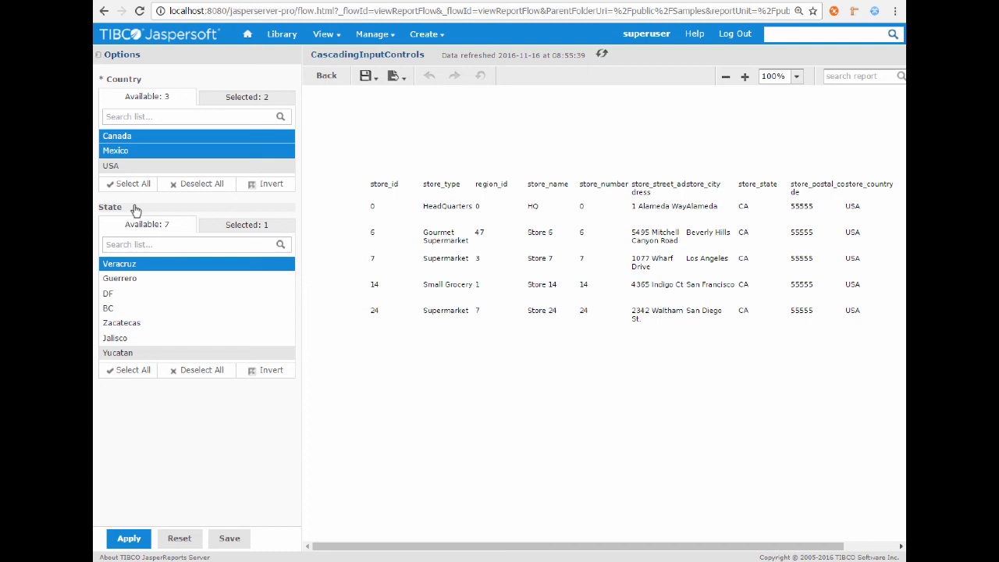
pyautogui.moveTo(285, 336)
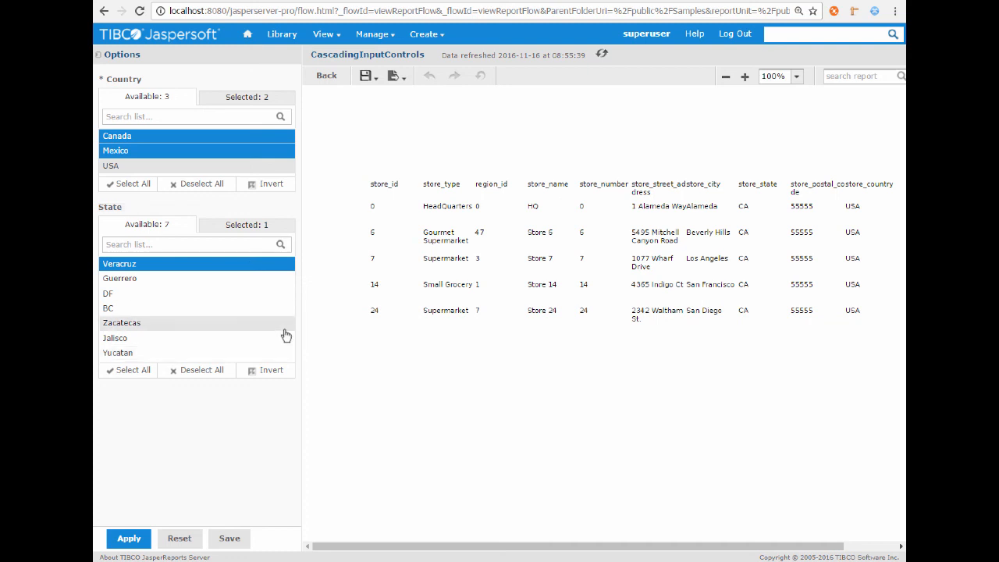